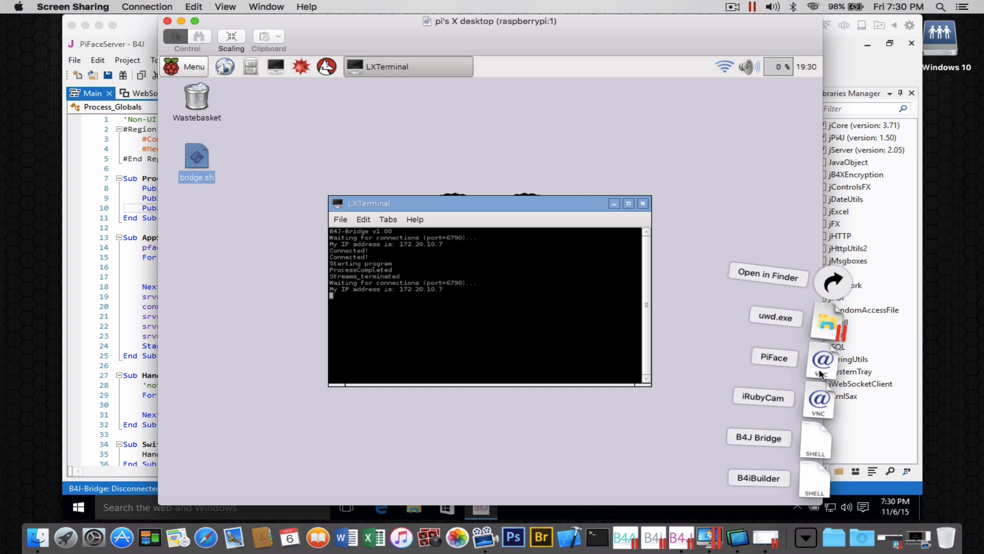
mouse_move(485, 152)
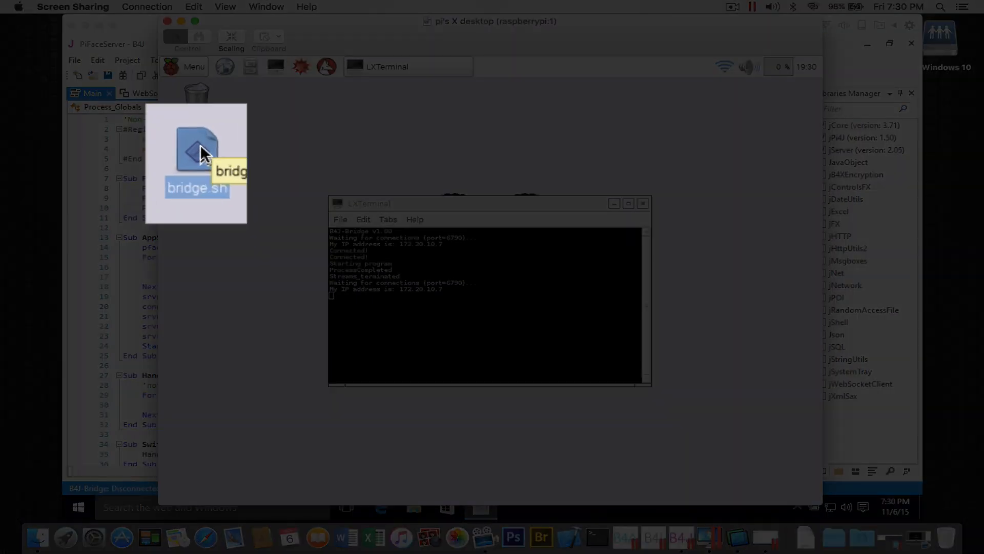
mouse_move(441, 207)
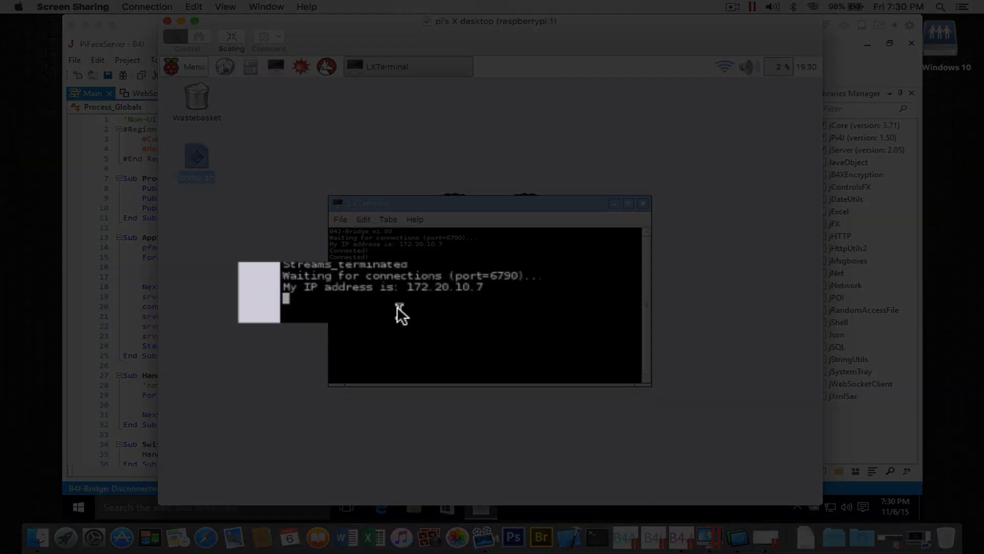
mouse_move(375, 242)
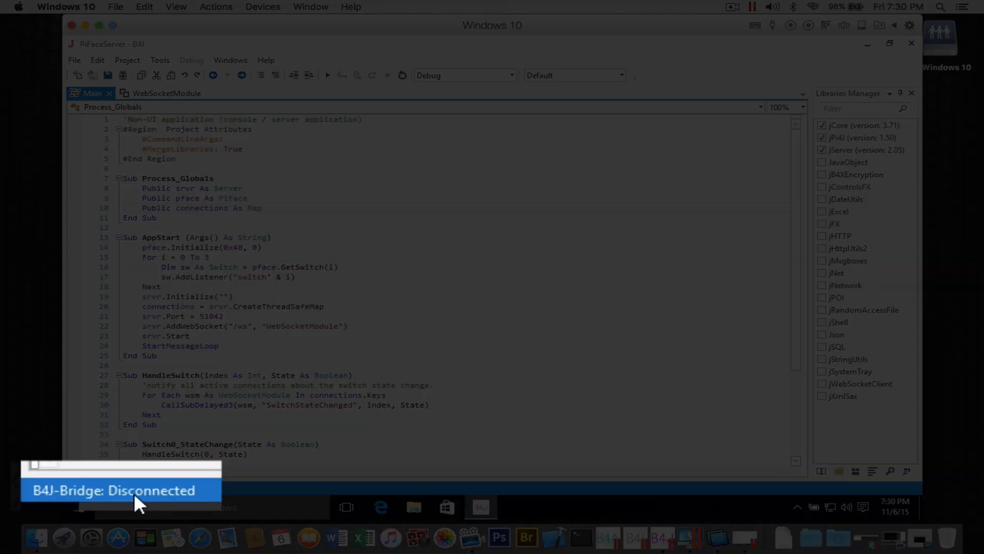
mouse_move(192, 508)
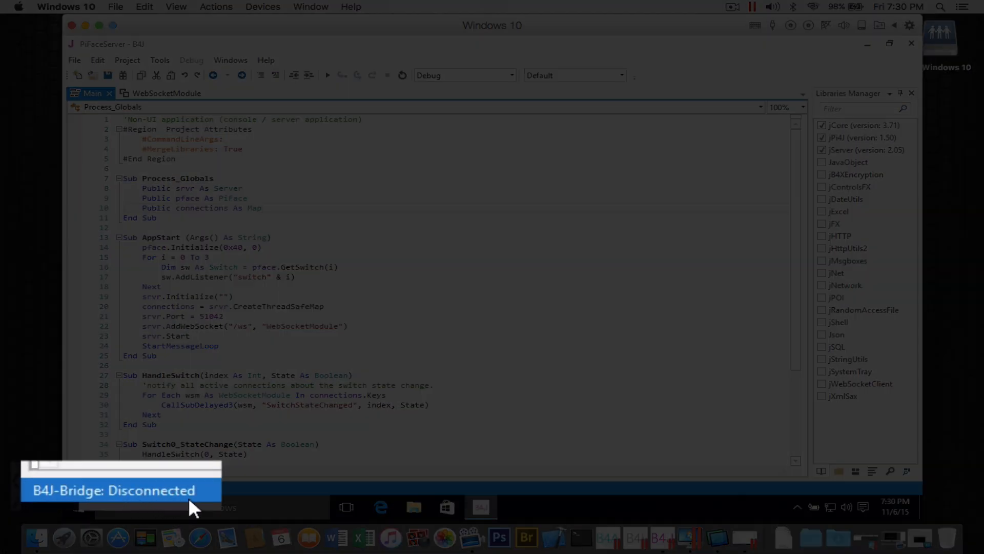
Connect to the B4J-Bridge on the Pi at 172.20.10.7 from the Tools menu.
click(159, 59)
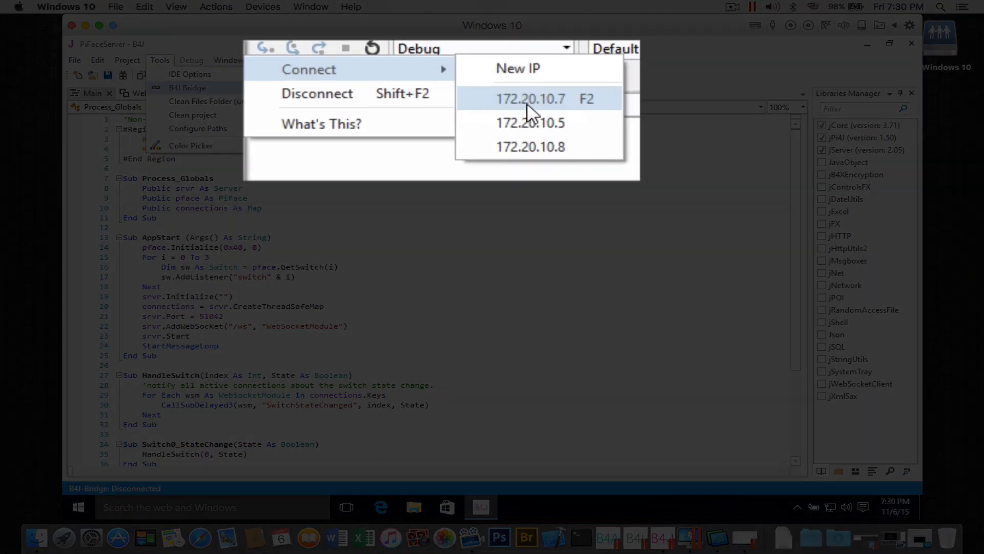
click(531, 99)
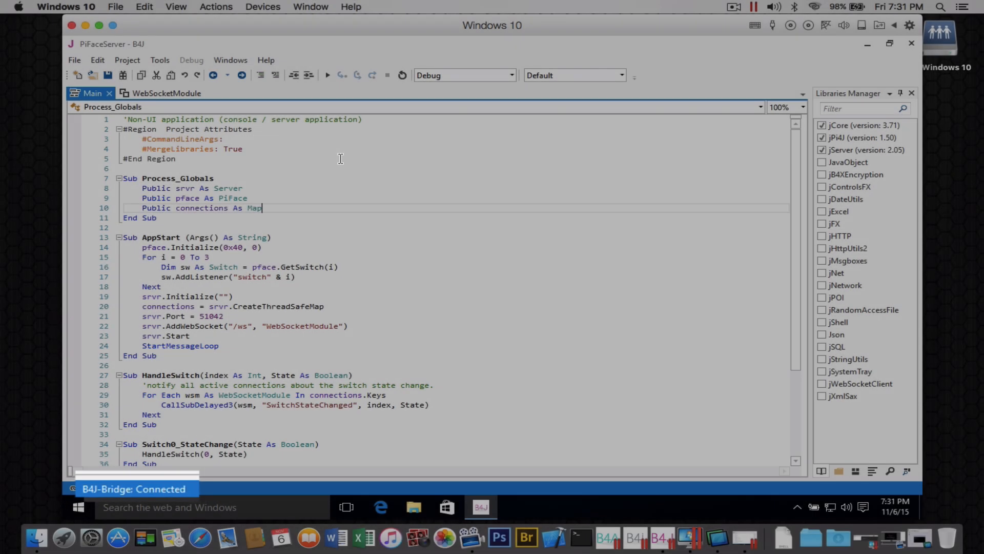
mouse_move(327, 75)
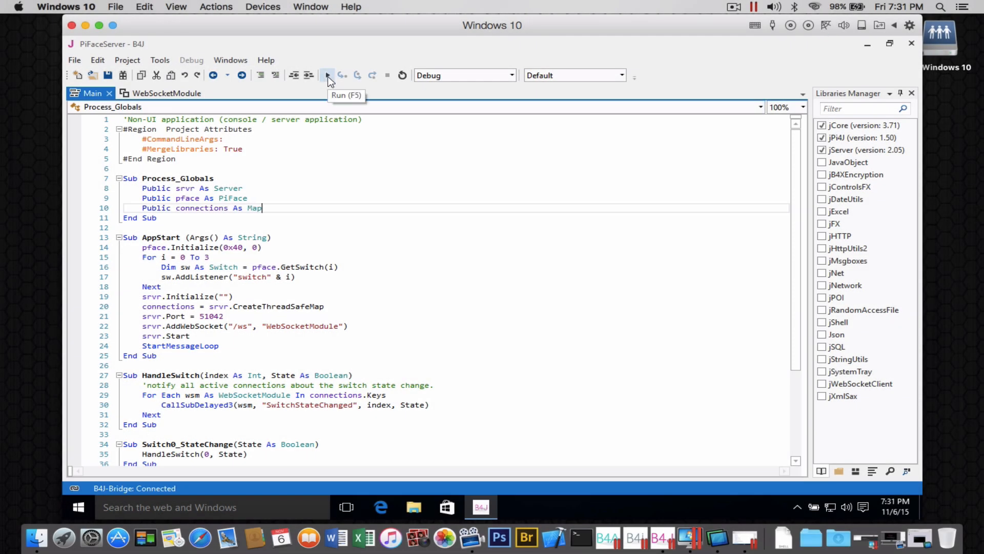
Run PiFaceServer (F5) so it compiles, deploys to the Pi and starts logging, dismissing the compile report.
click(327, 75)
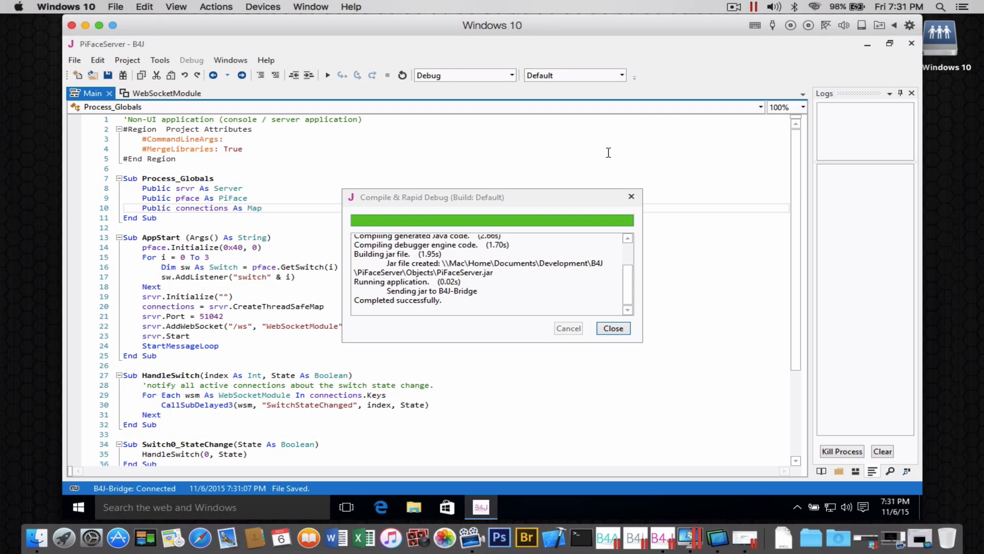
click(613, 329)
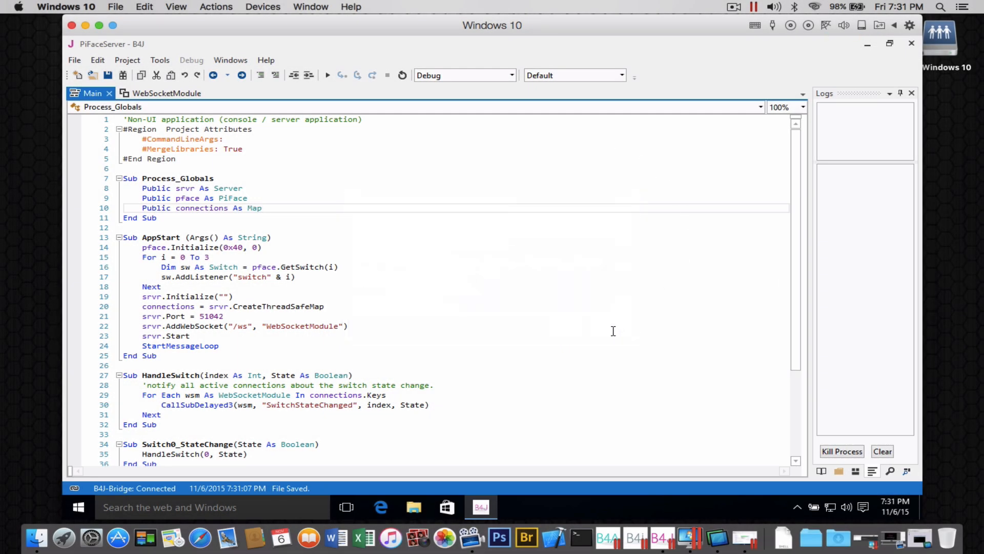
click(326, 75)
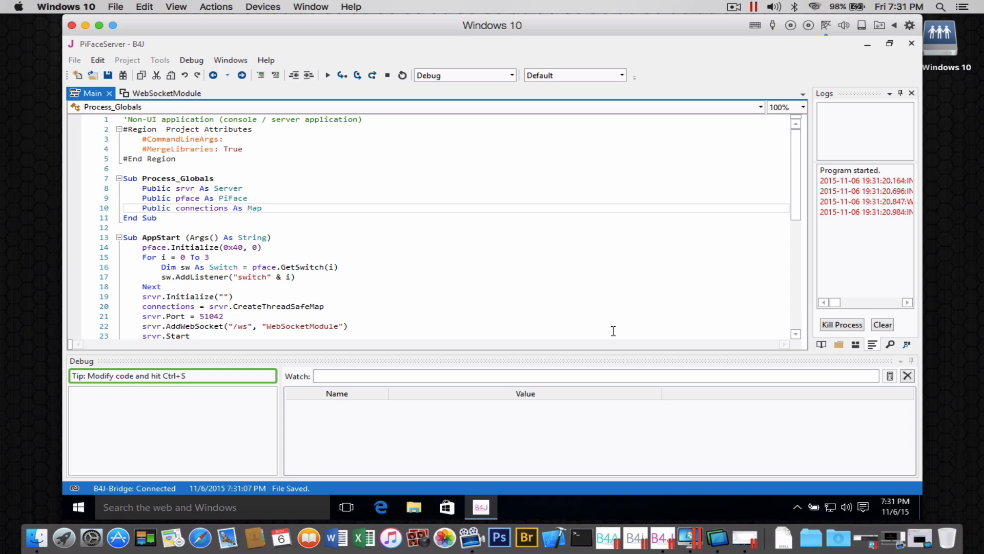
mouse_move(389, 537)
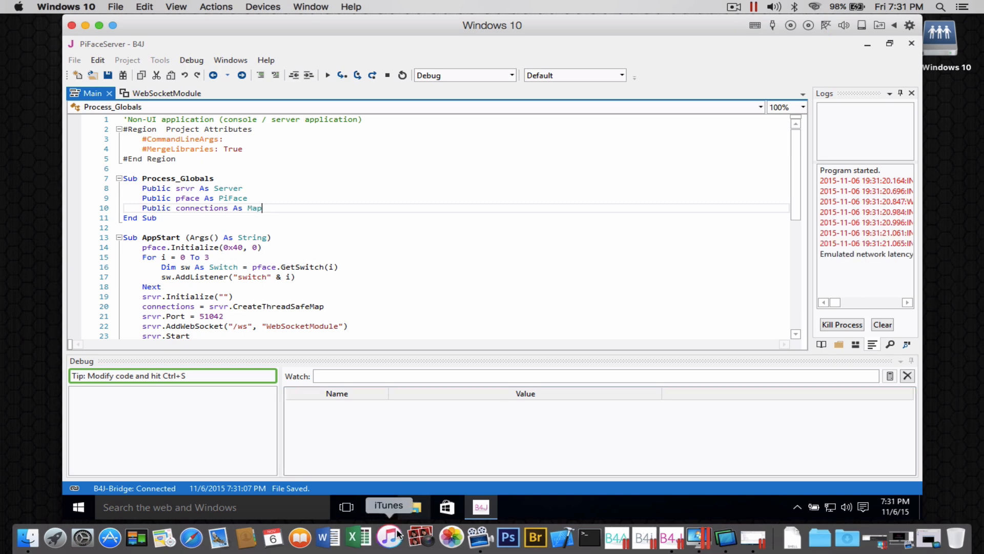
Switch to Safari at 172.20.10.7 and toggle the second and fourth LEDs on then off.
click(202, 538)
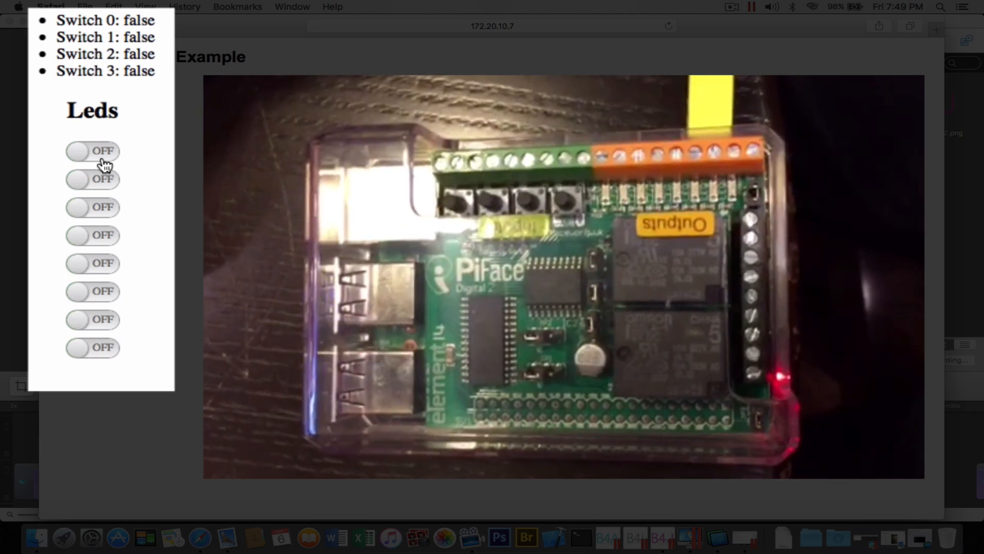
click(92, 151)
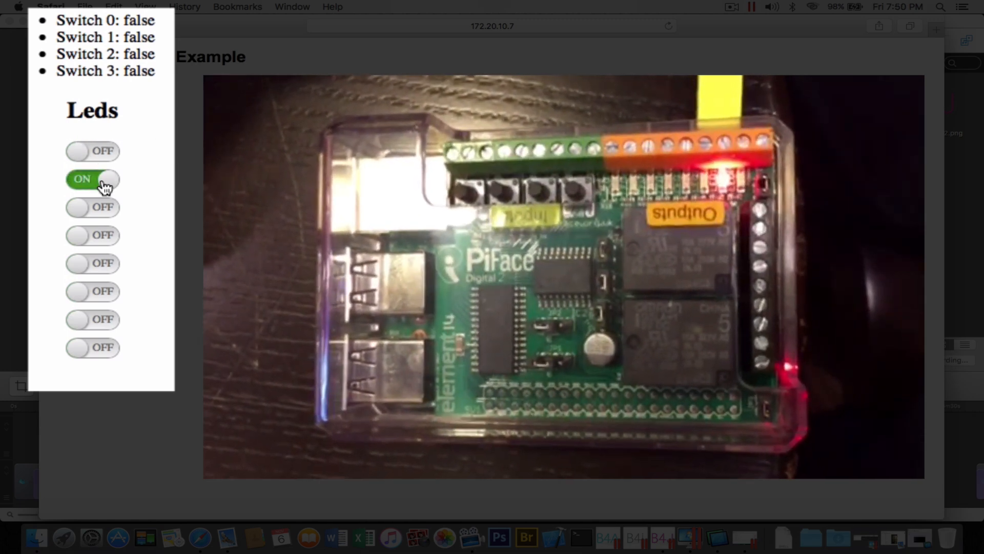
click(92, 178)
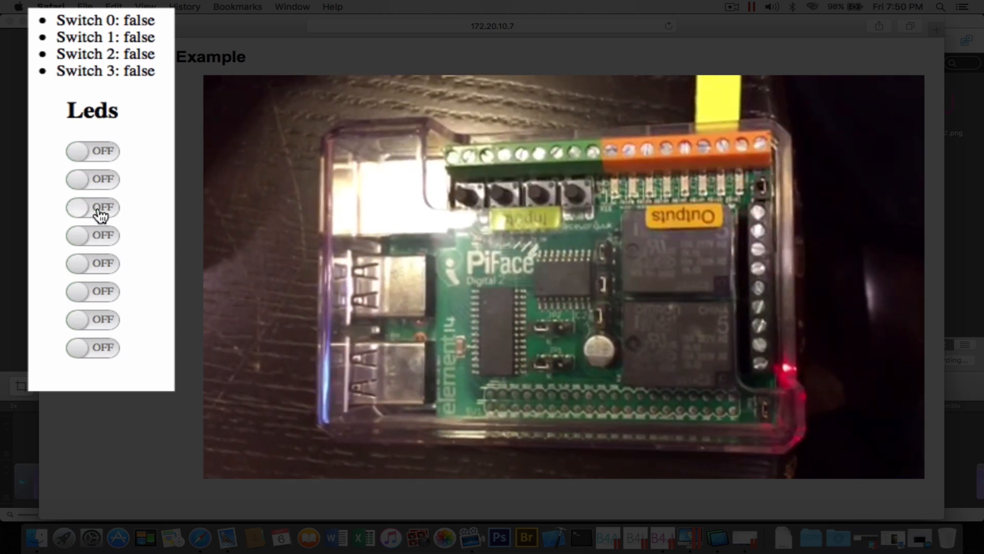
click(92, 235)
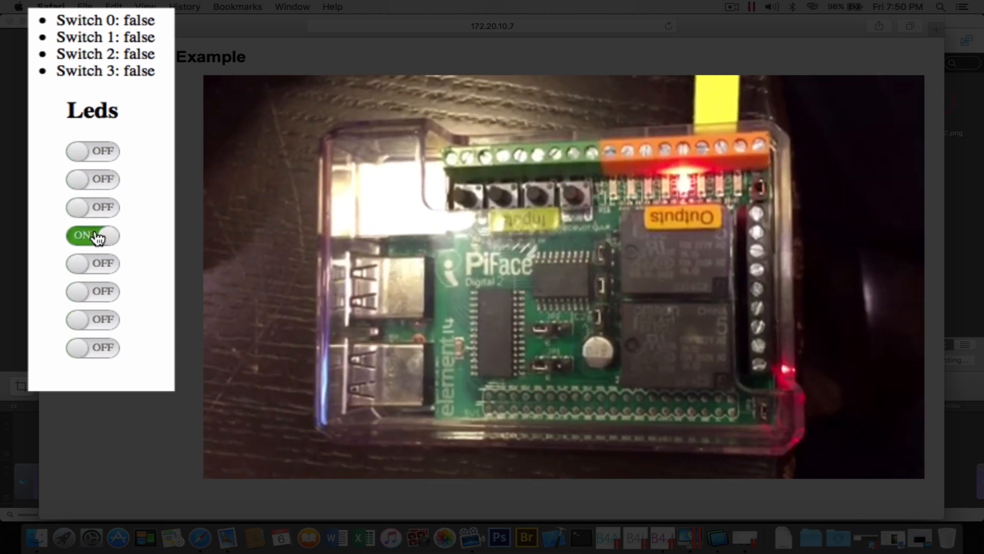
click(92, 234)
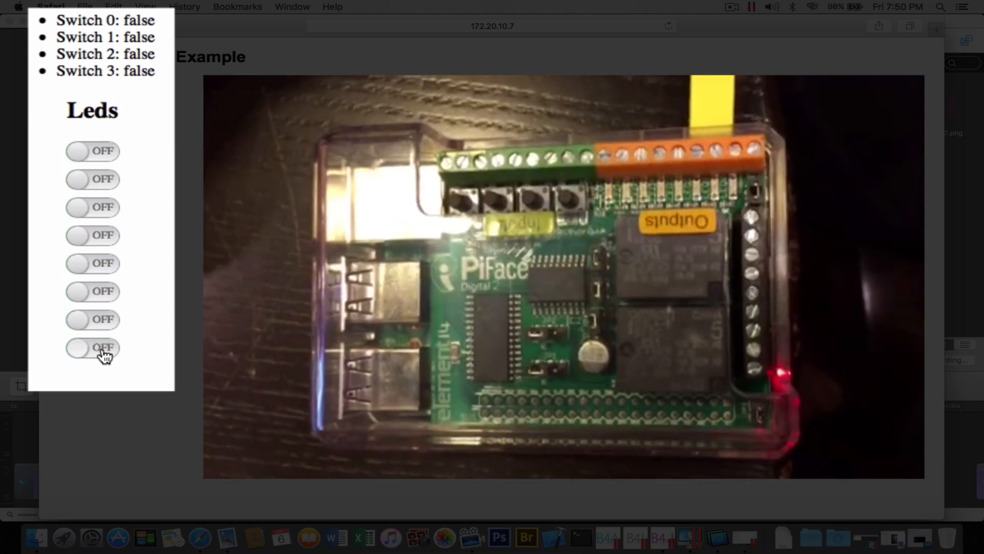
click(93, 234)
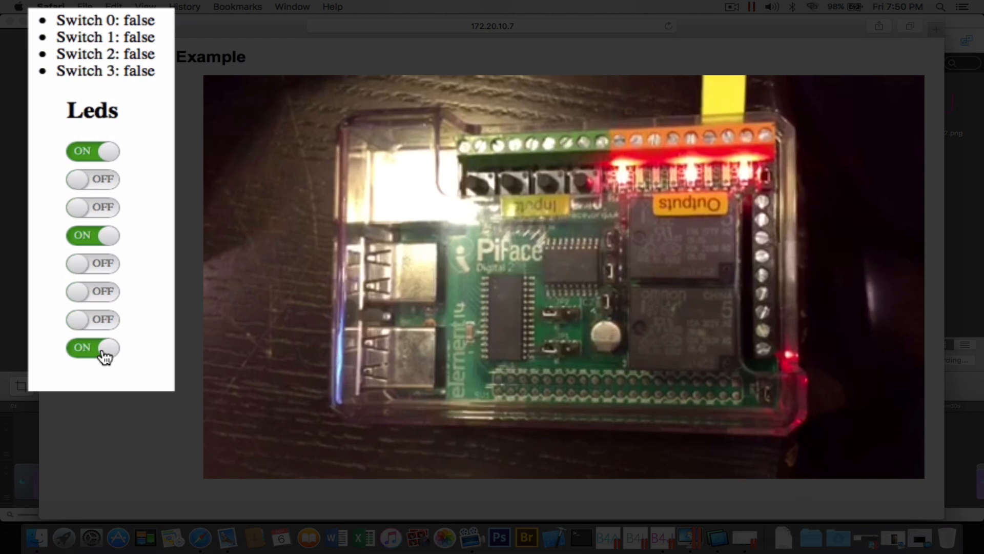
click(92, 290)
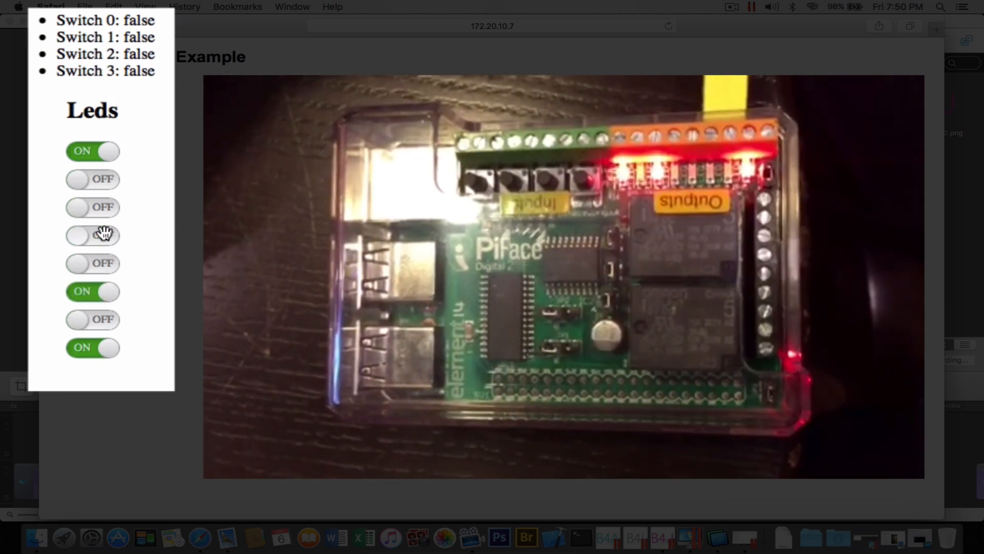
click(93, 348)
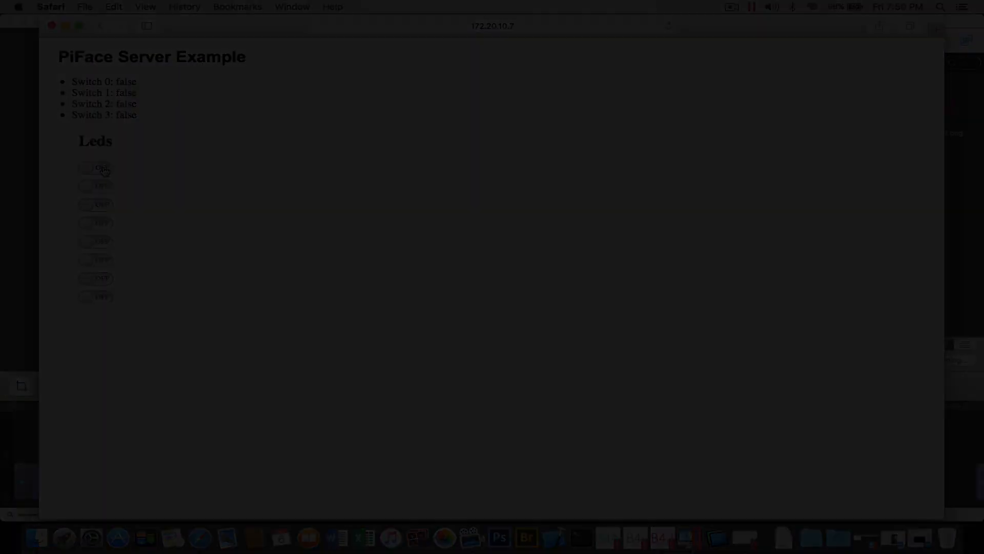
Switch back to the B4J IDE showing the PiFaceServer Main module.
click(418, 541)
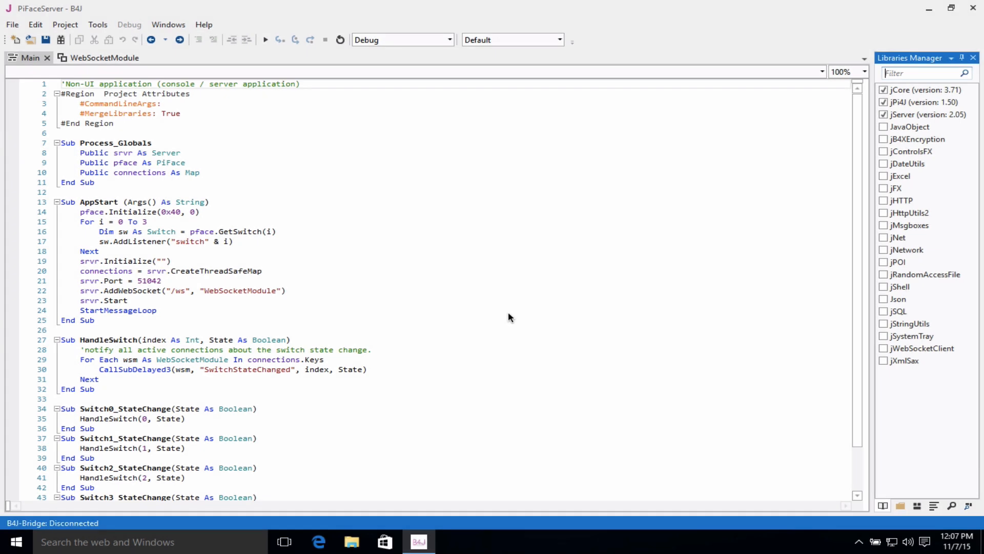
mouse_move(264, 172)
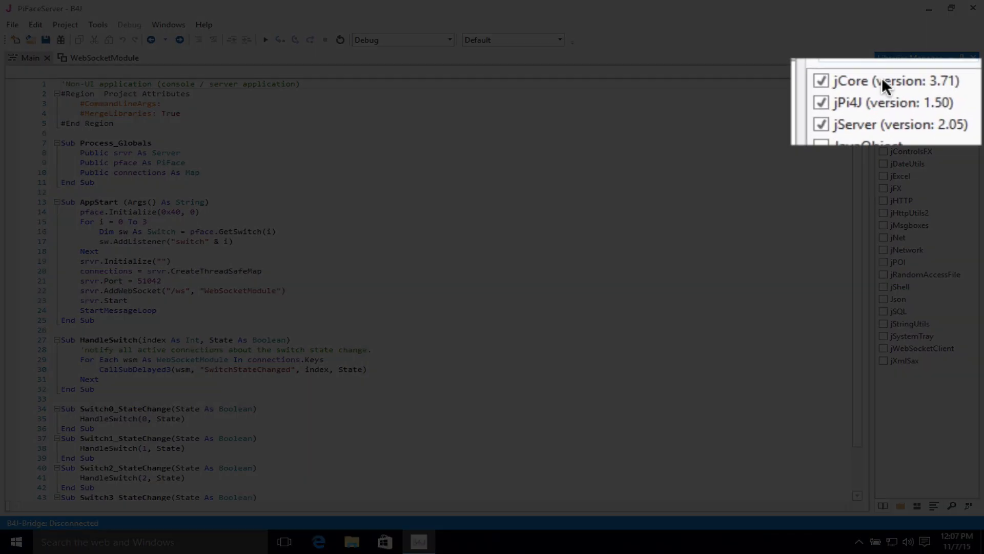
mouse_move(885, 138)
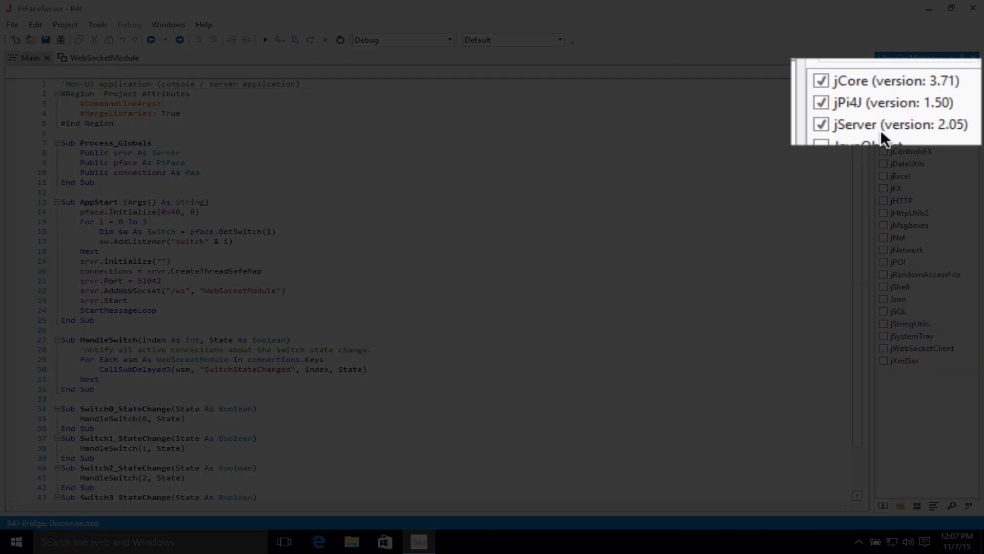
mouse_move(860, 91)
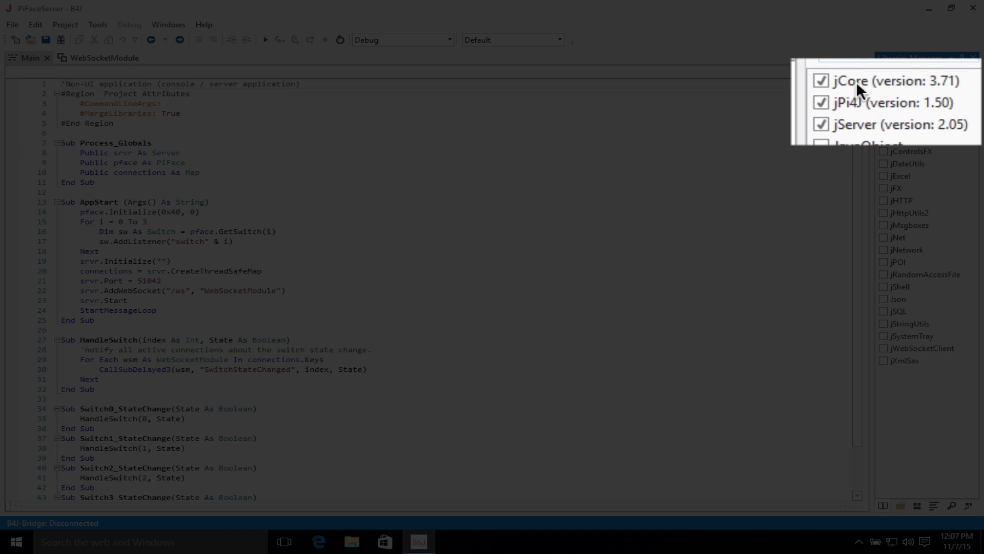
mouse_move(855, 122)
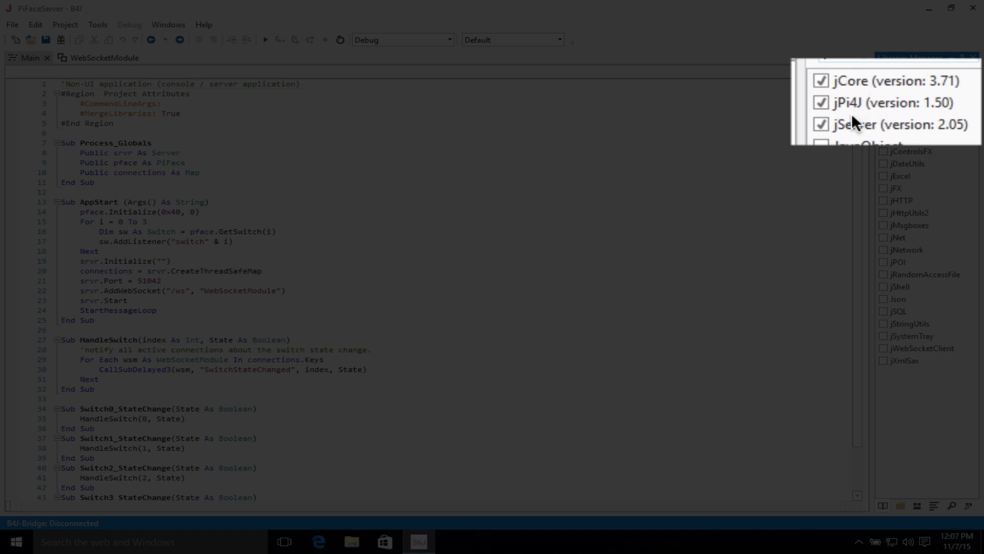
mouse_move(863, 113)
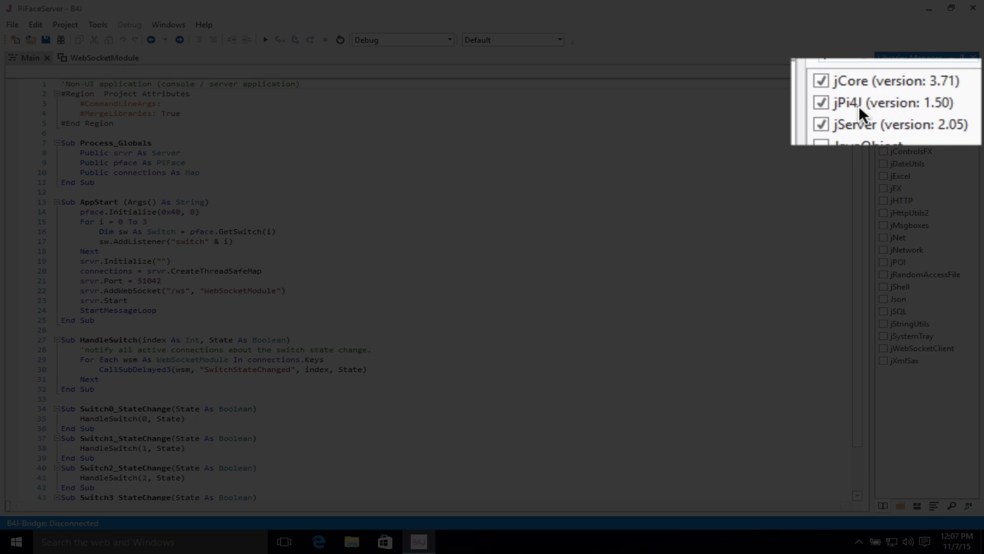
mouse_move(256, 182)
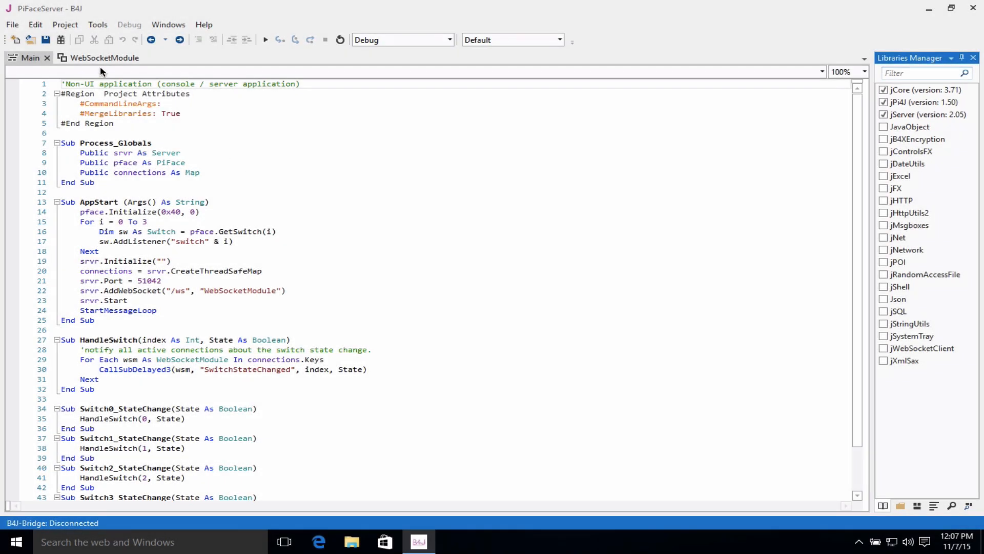
click(103, 57)
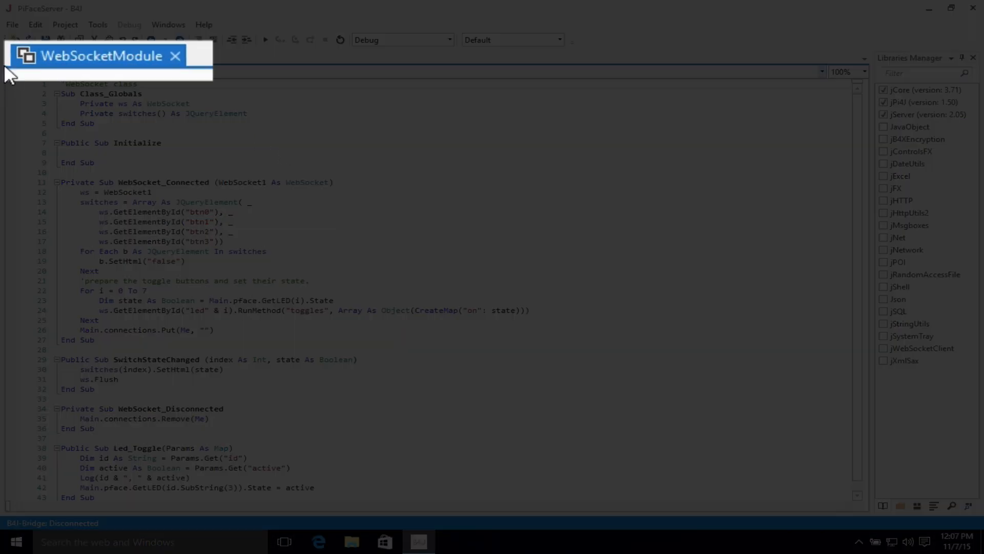
click(28, 57)
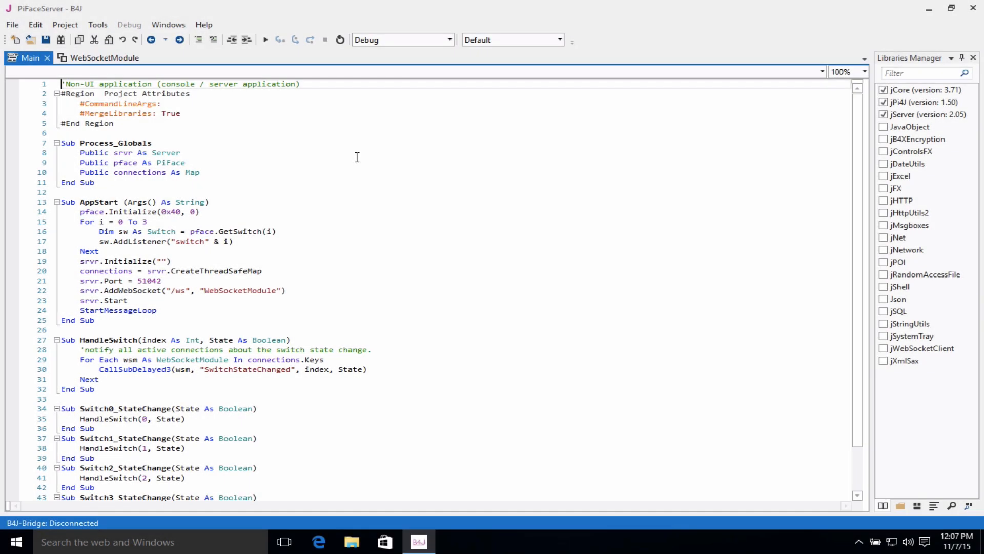
mouse_move(214, 163)
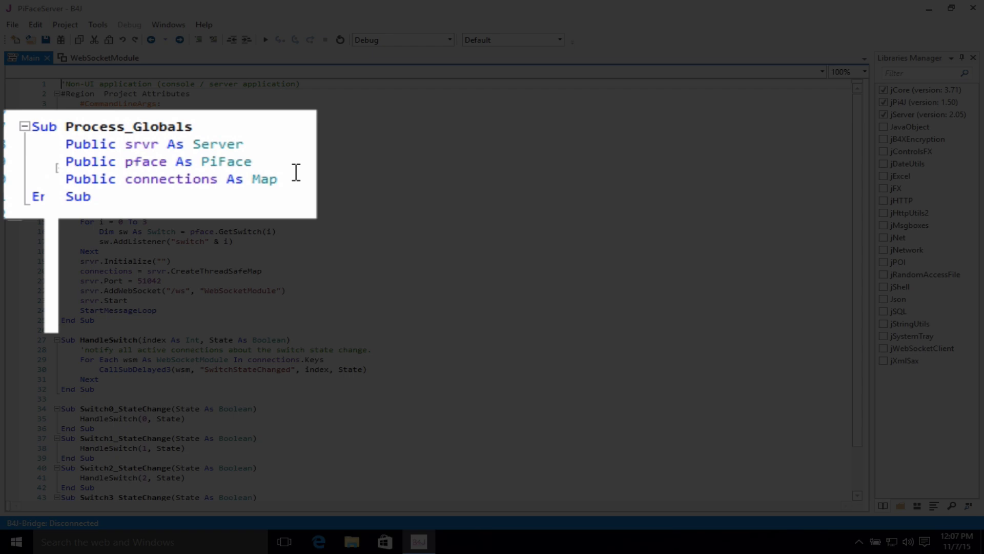
mouse_move(258, 166)
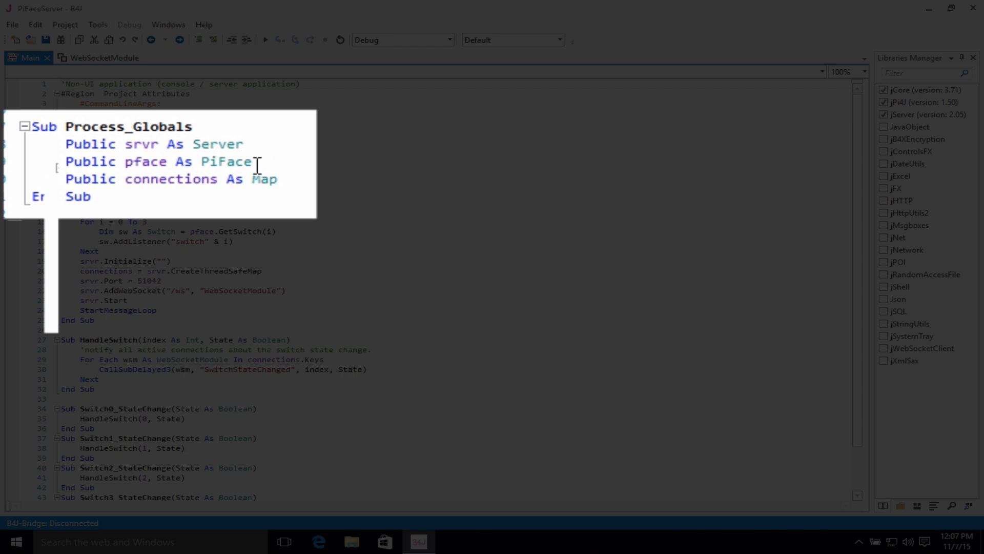
mouse_move(308, 173)
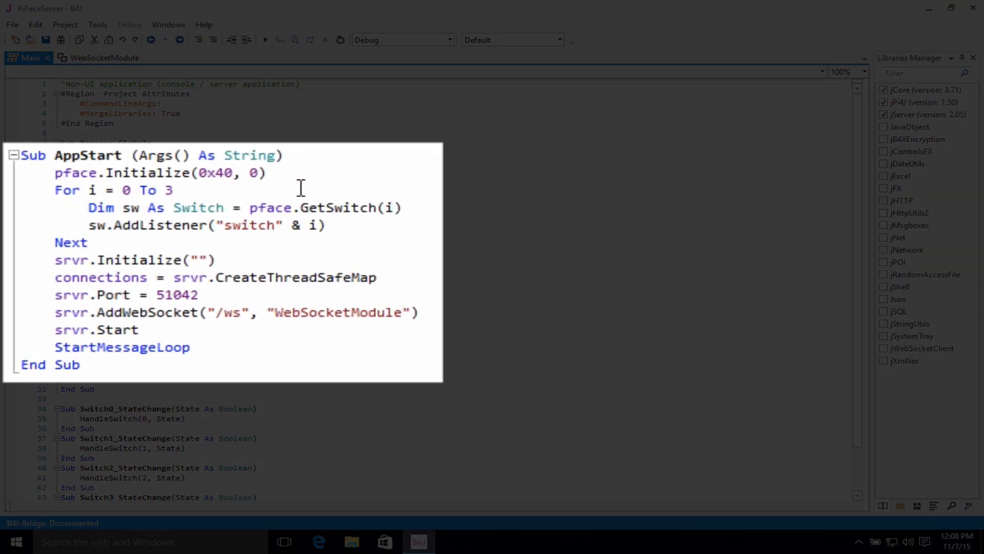
mouse_move(401, 236)
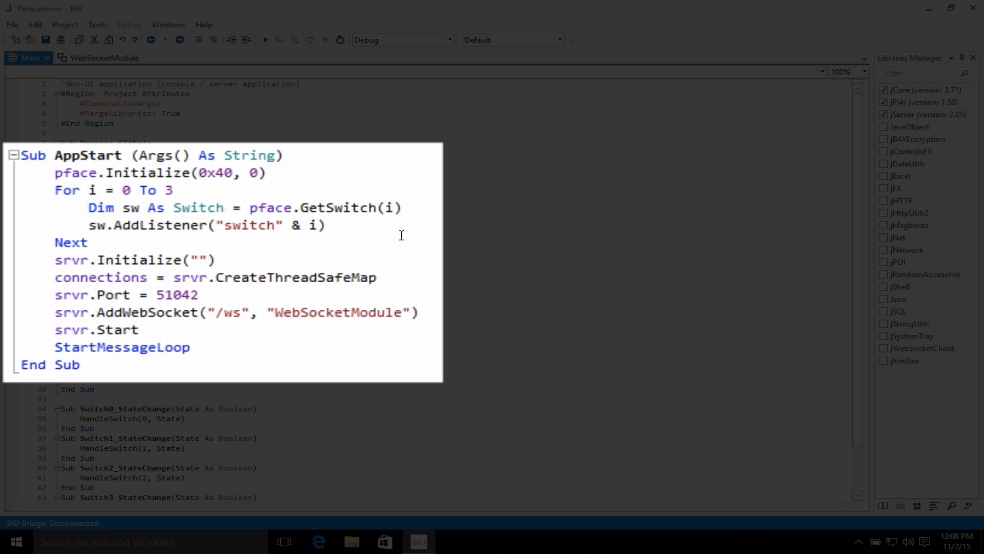
mouse_move(191, 211)
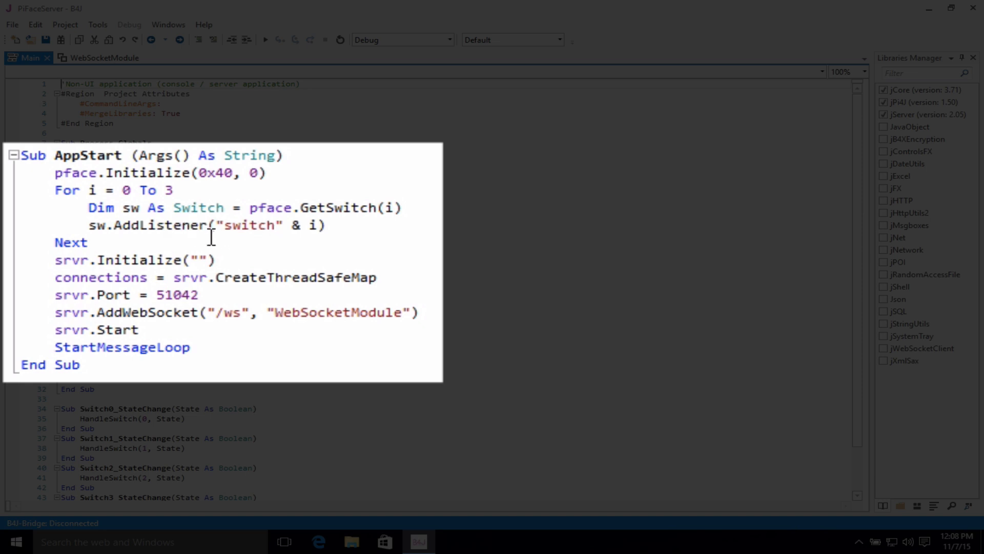
mouse_move(371, 230)
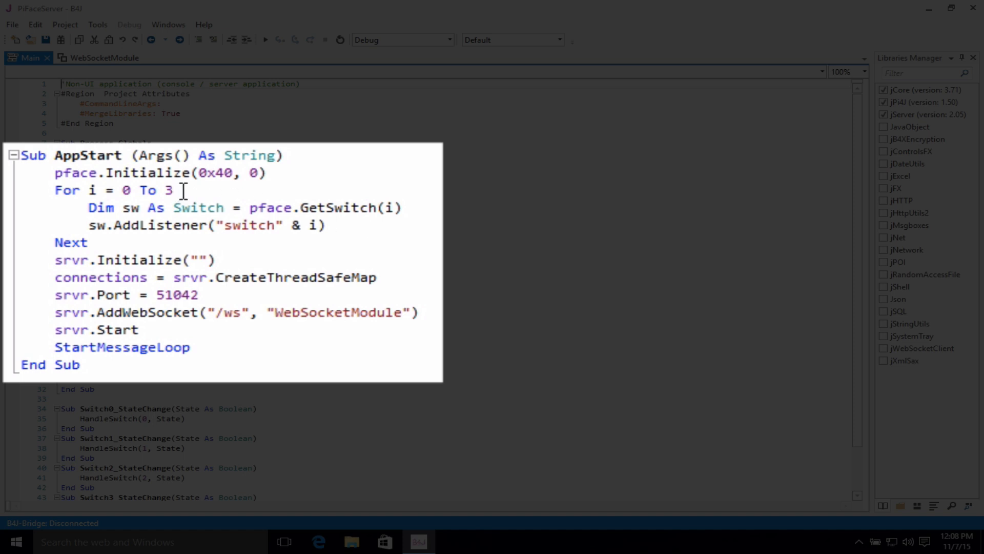
mouse_move(371, 320)
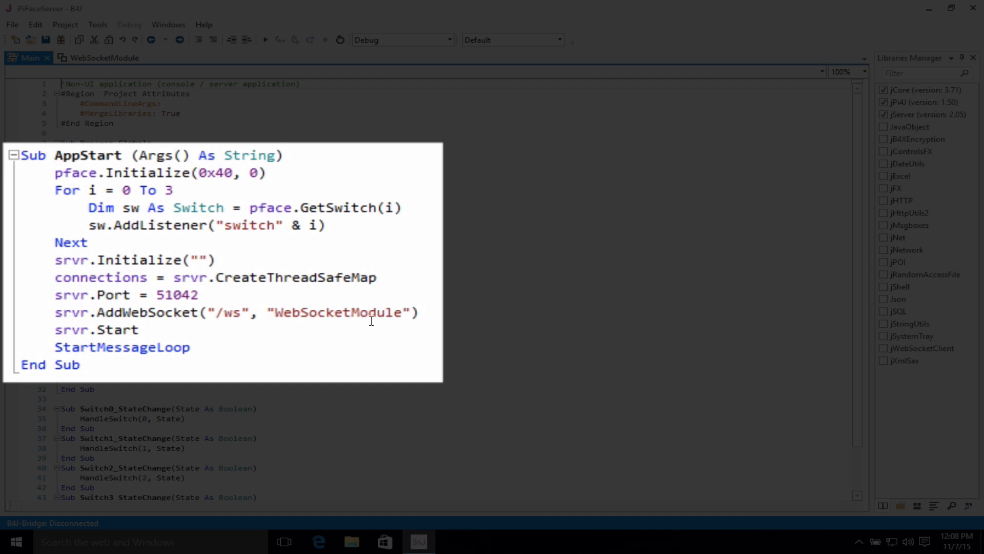
mouse_move(207, 320)
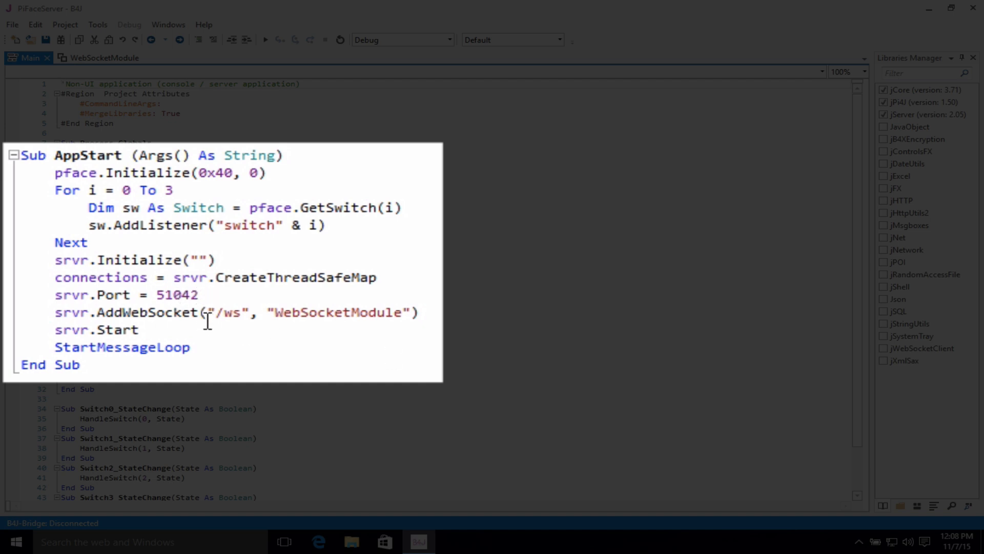
mouse_move(122, 127)
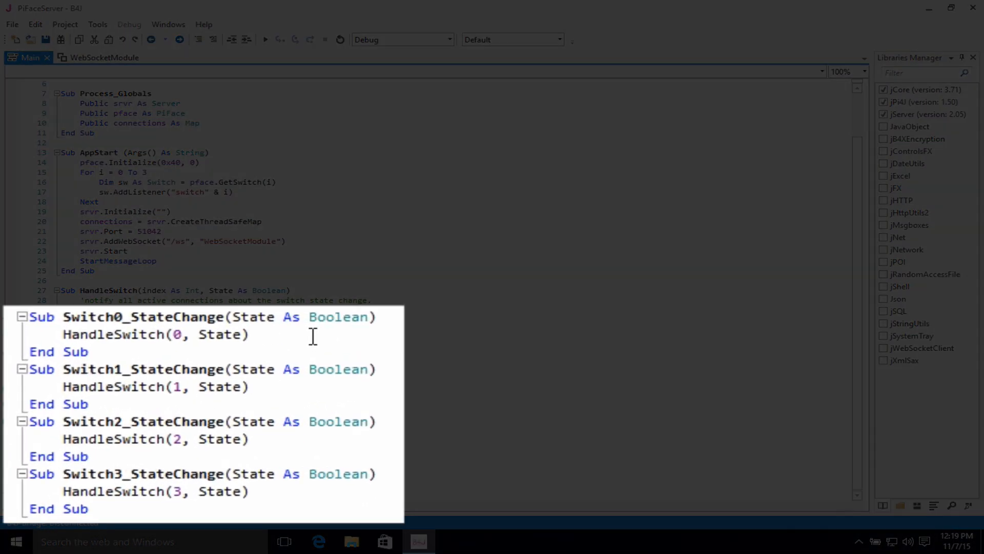
mouse_move(131, 317)
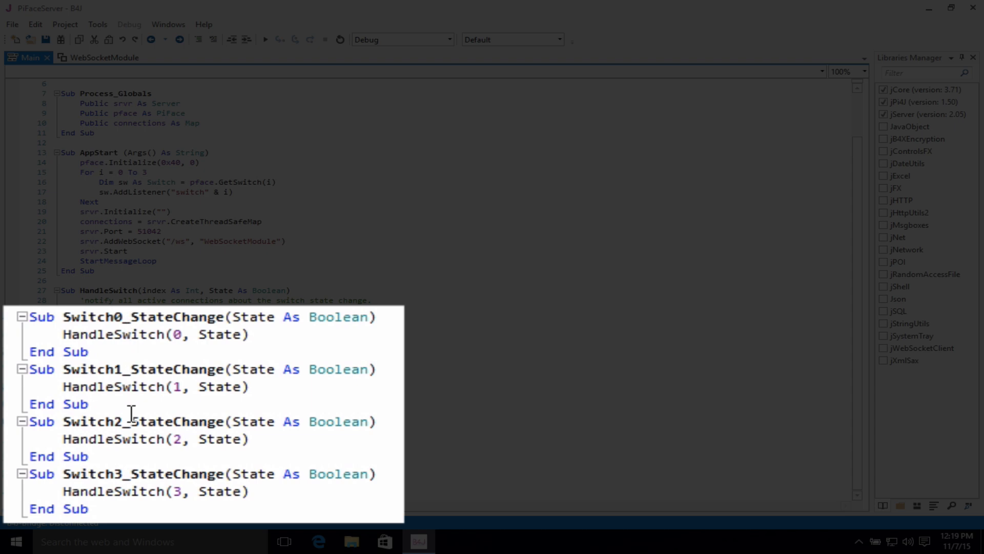
mouse_move(85, 302)
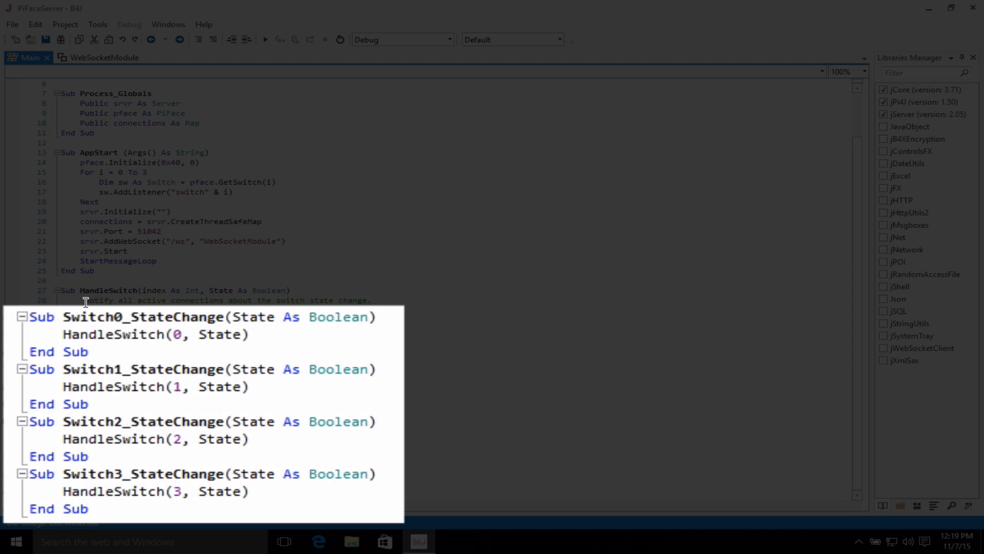
click(101, 58)
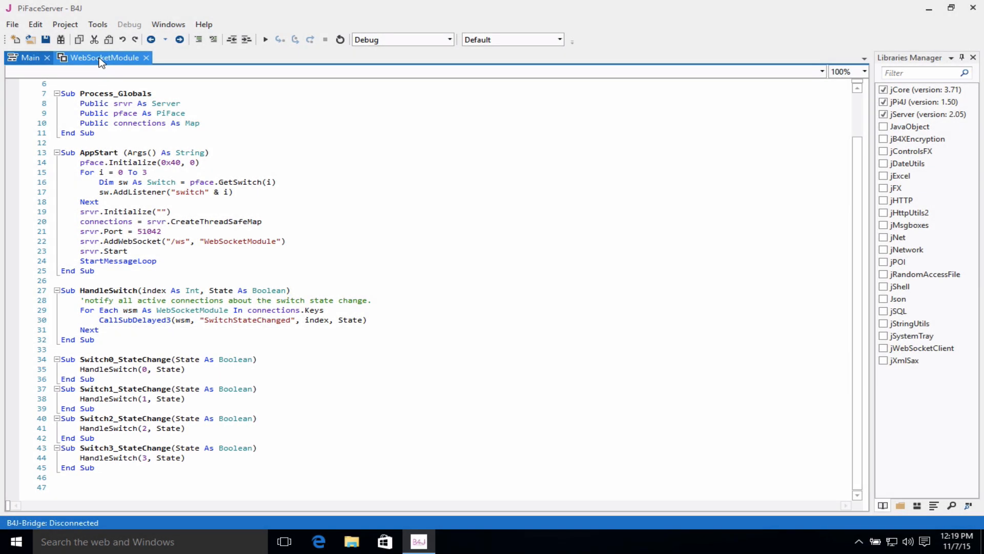
Show the WebSocketModule code with its WebSocket_Connected sub.
click(103, 58)
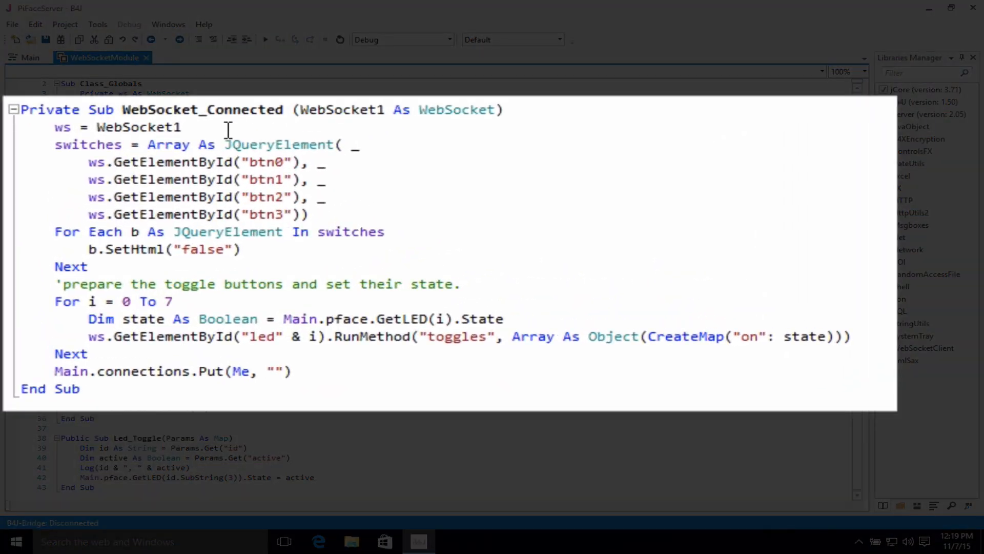
mouse_move(187, 167)
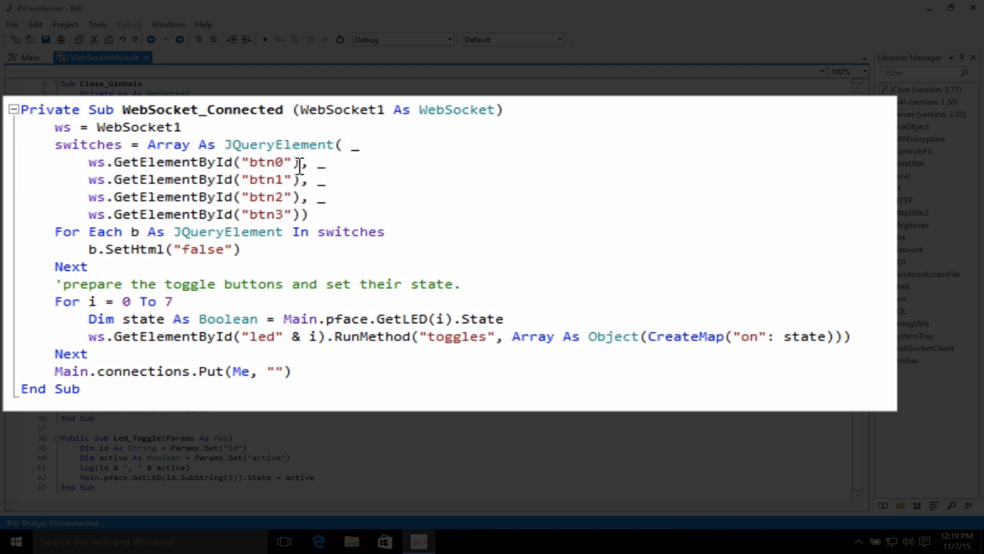
mouse_move(406, 226)
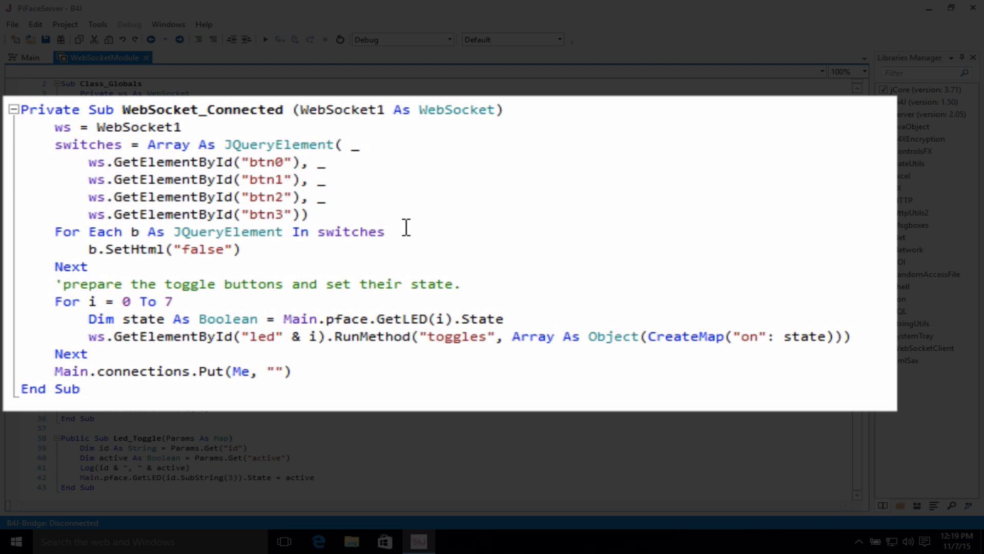
mouse_move(538, 261)
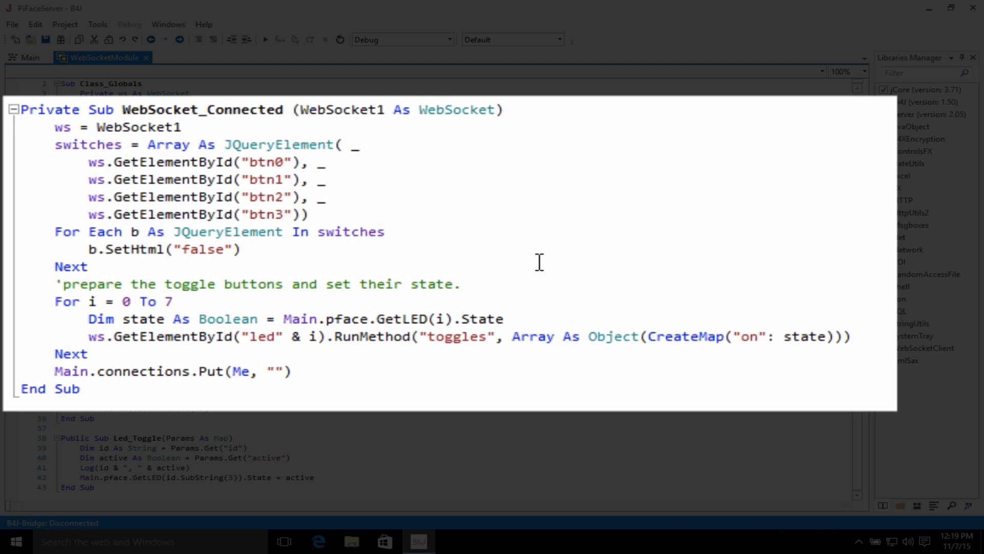
mouse_move(264, 289)
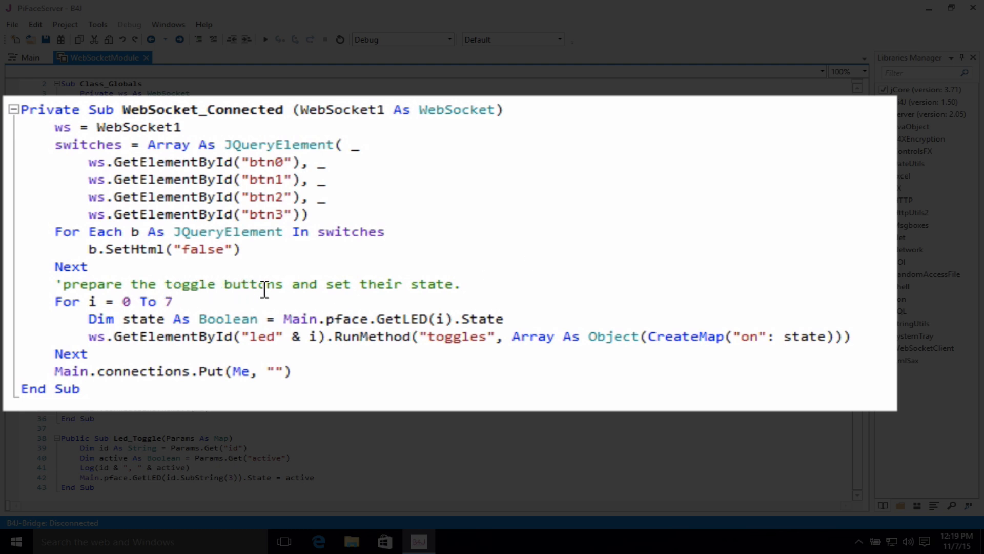
mouse_move(214, 295)
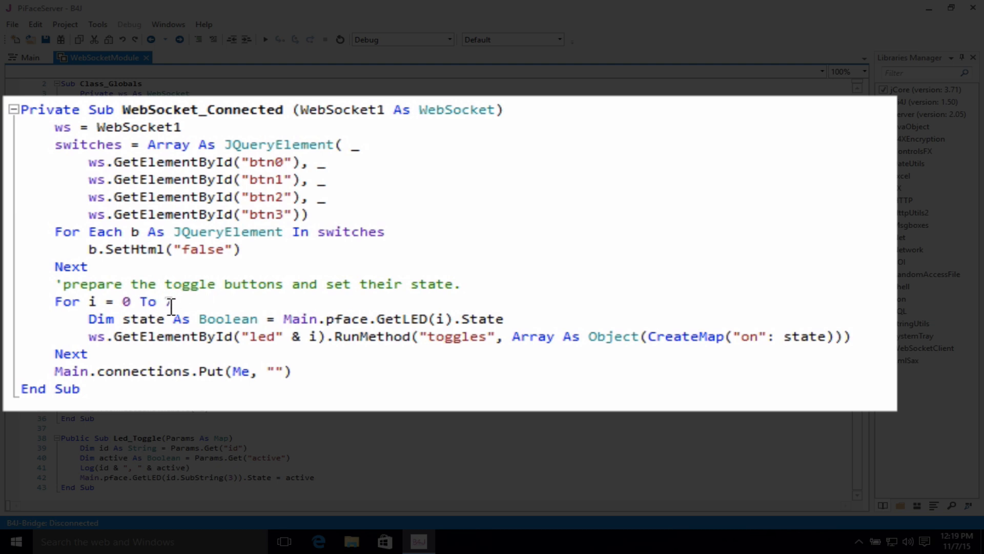
mouse_move(196, 303)
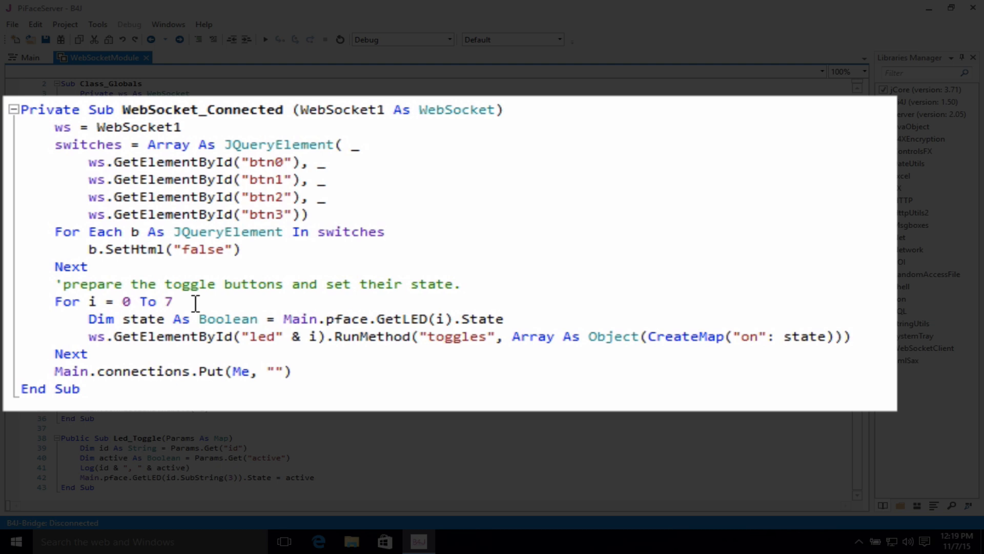
mouse_move(360, 371)
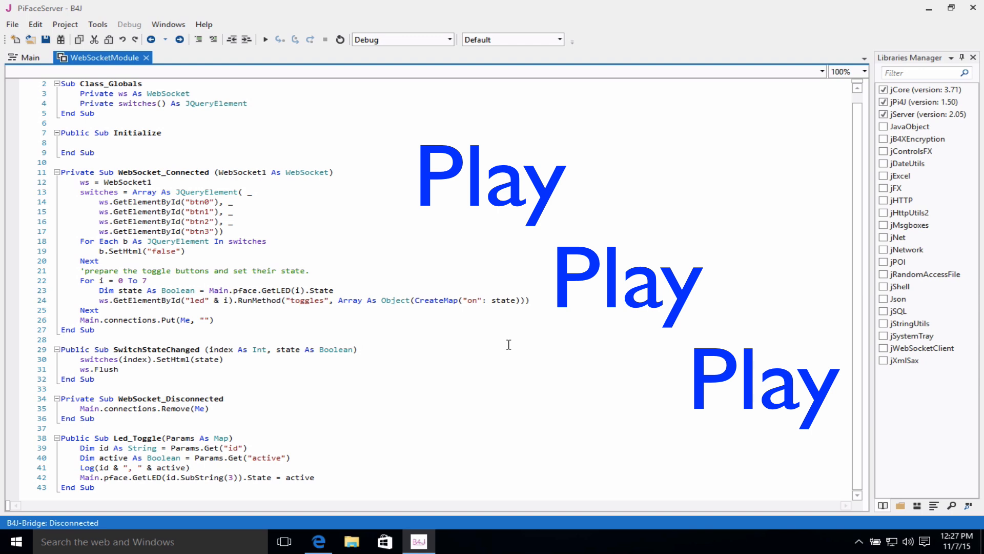
mouse_move(203, 24)
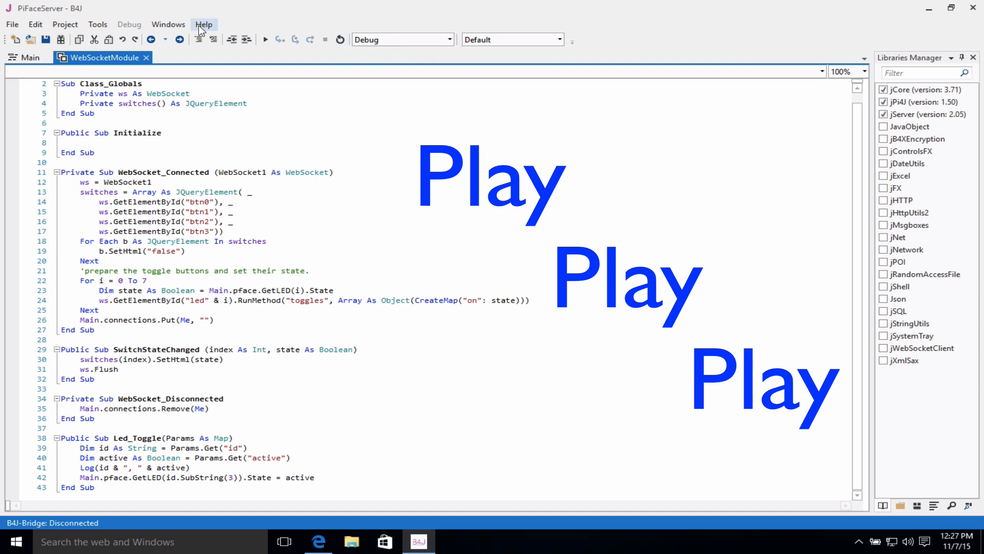
Open Help > Online Help and close the two leftover browser pages so only B4J Documentation remains.
click(203, 23)
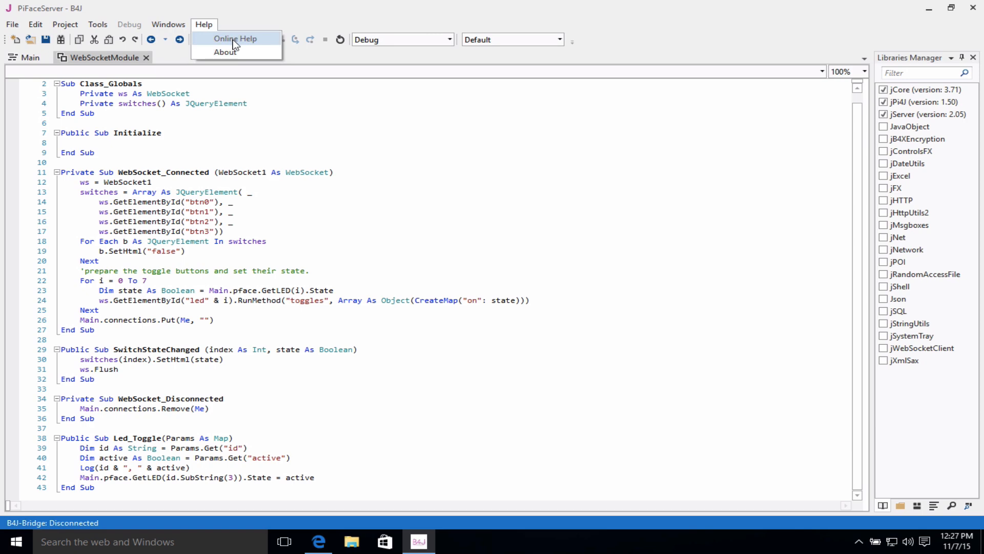
click(235, 38)
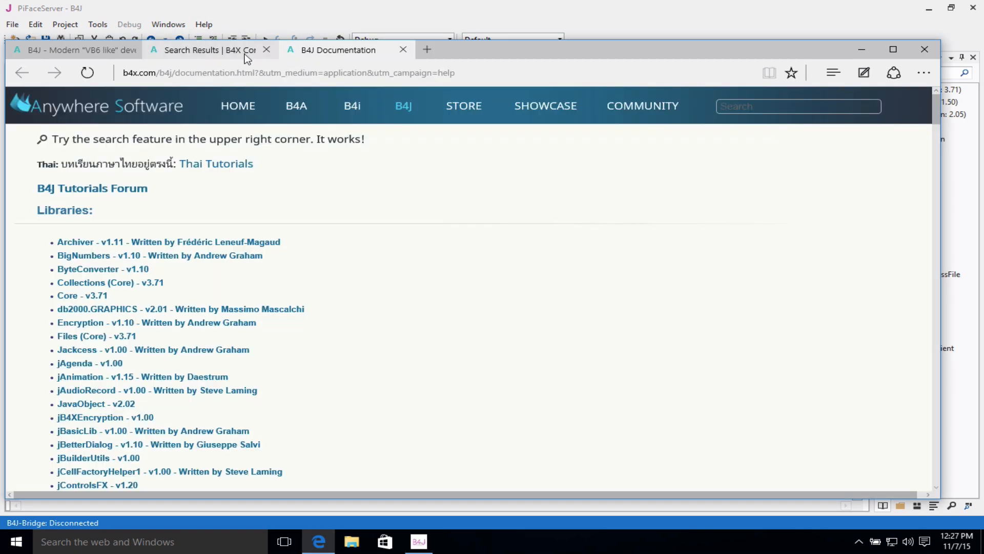
click(267, 50)
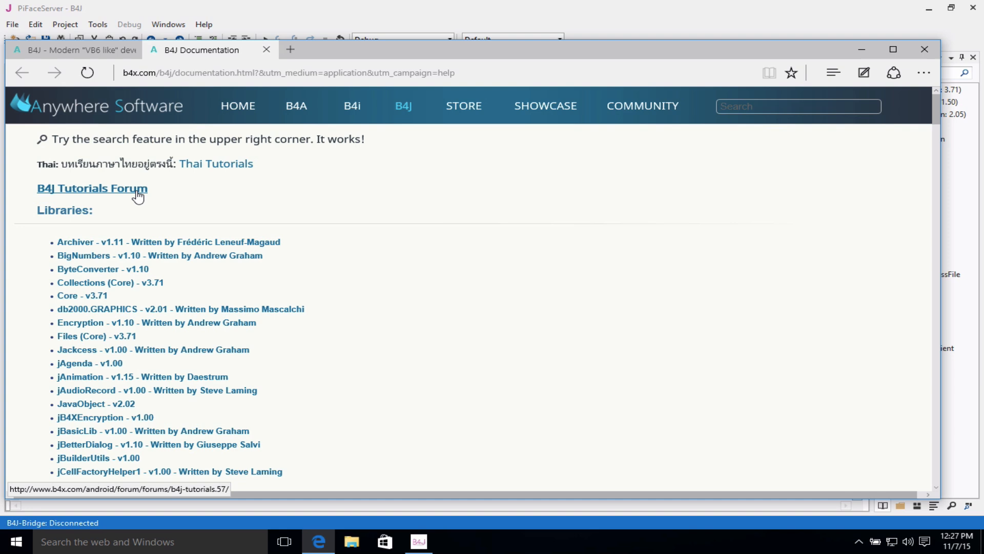
click(135, 49)
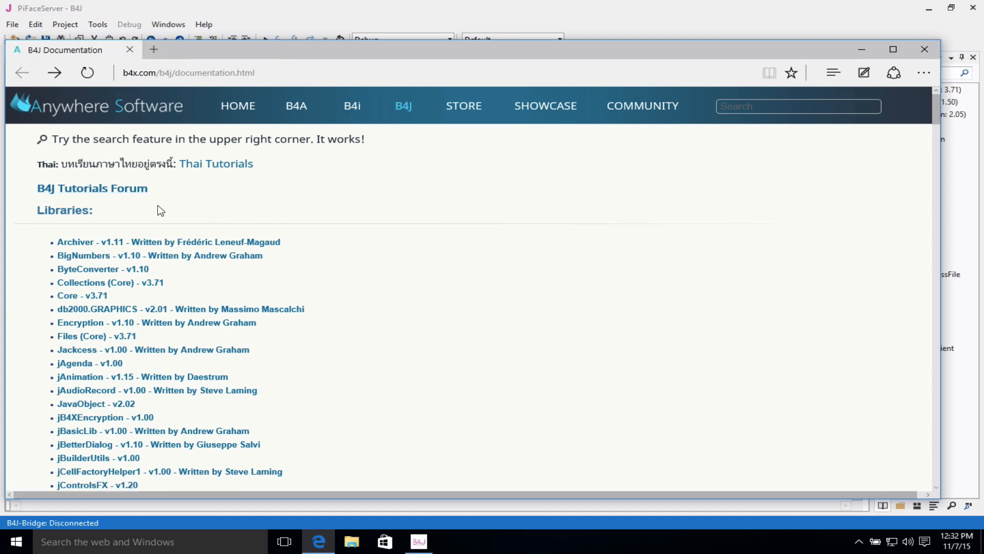
mouse_move(444, 245)
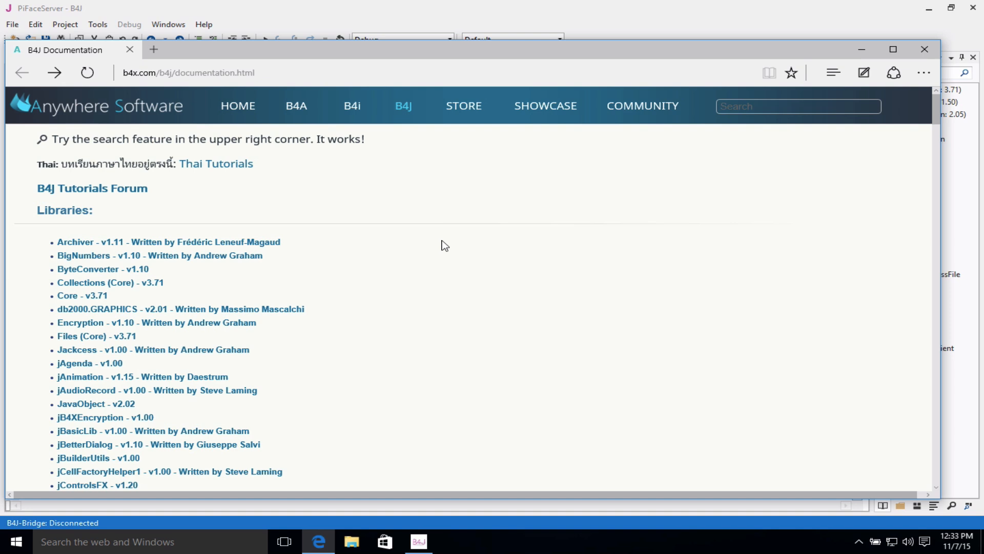
Scroll the Libraries list and open the jPi4J - v1.50 reference page.
scroll(down, 3)
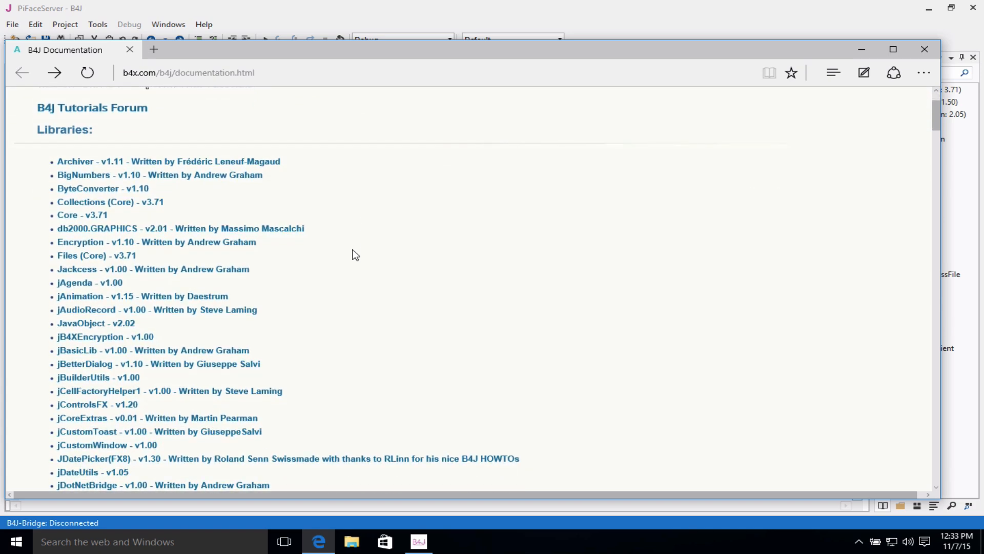
scroll(down, 3)
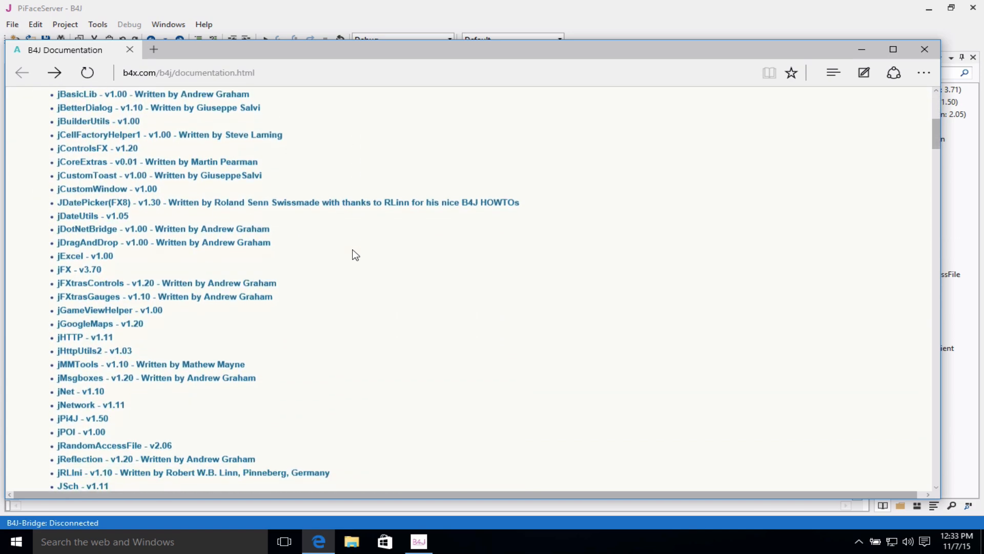
scroll(down, 3)
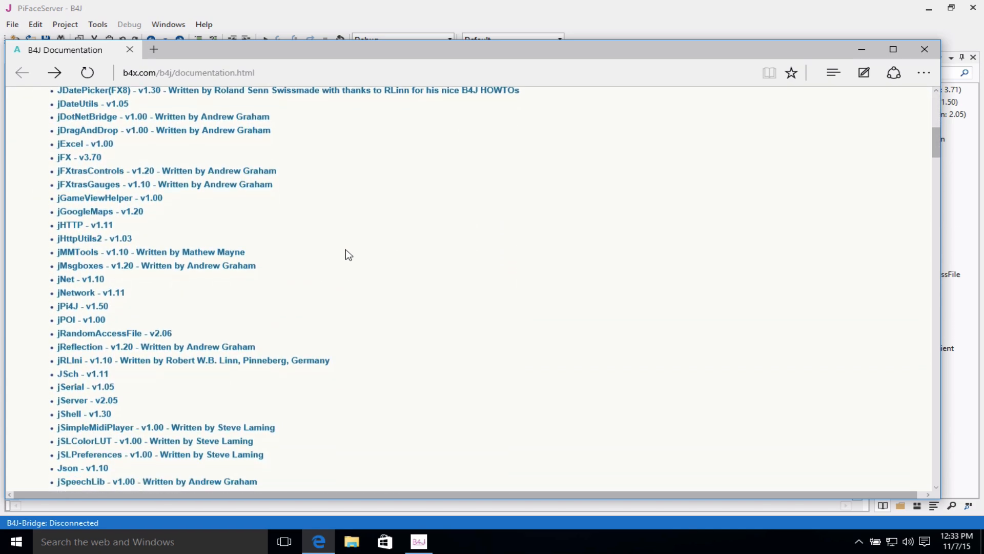
mouse_move(82, 306)
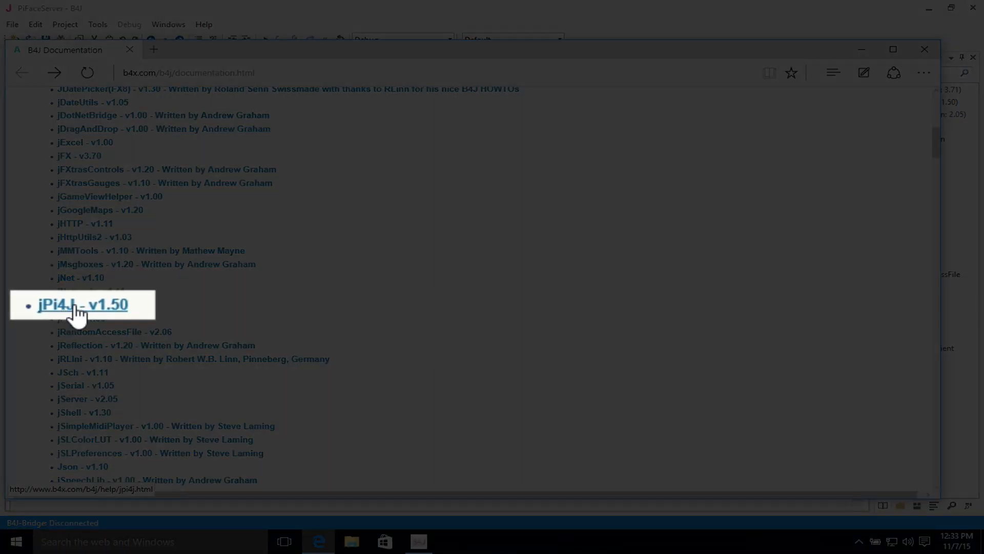
click(82, 304)
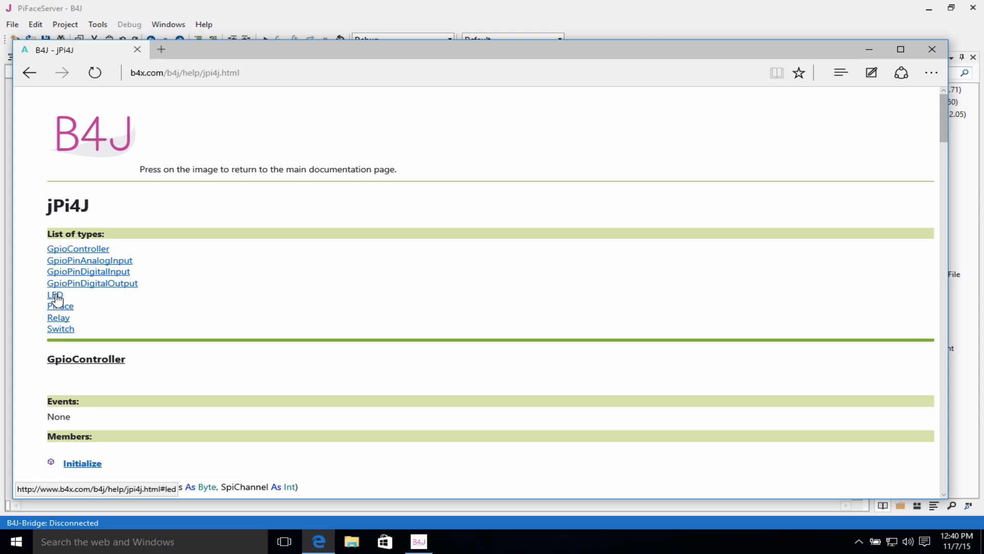
Jump to the LED type in the jPi4J reference showing its State member.
click(54, 294)
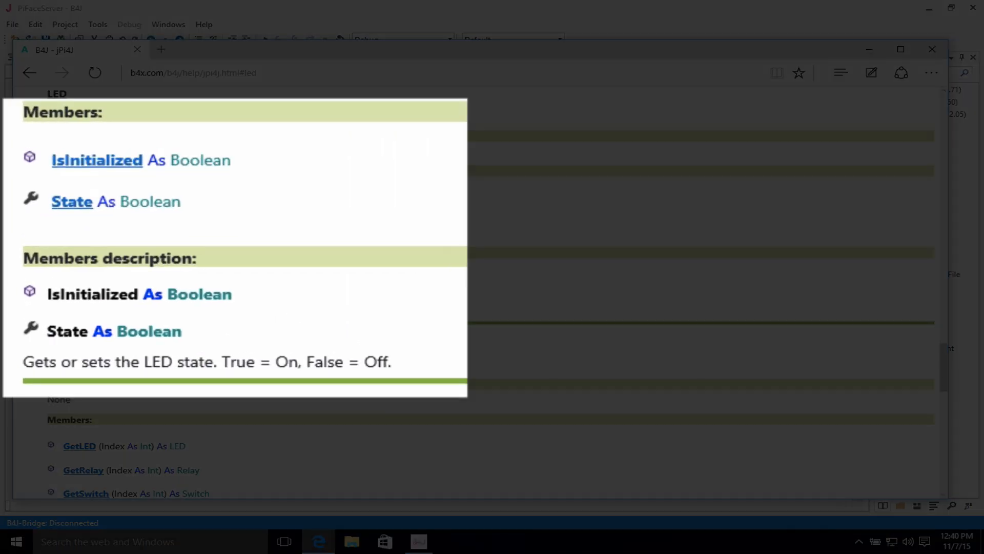
mouse_move(102, 130)
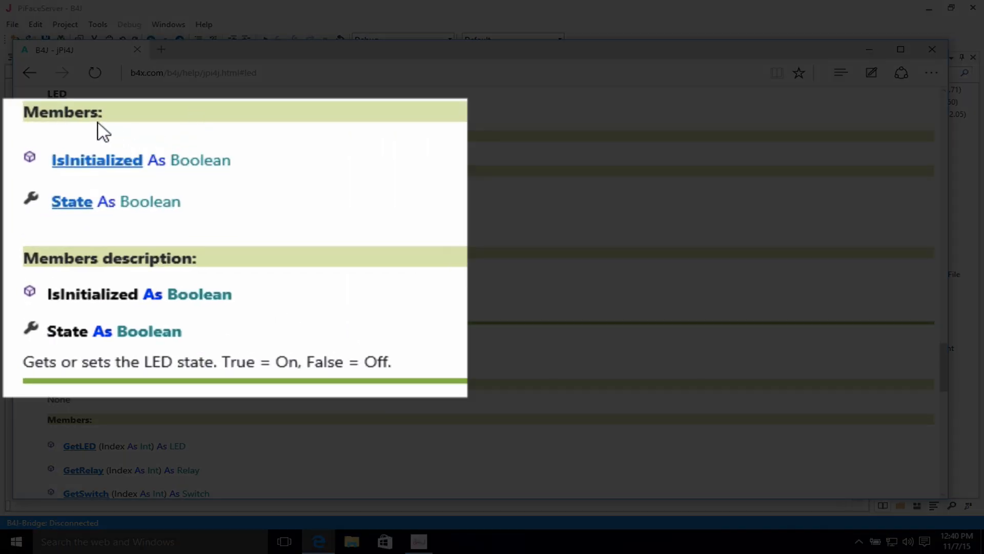
mouse_move(114, 180)
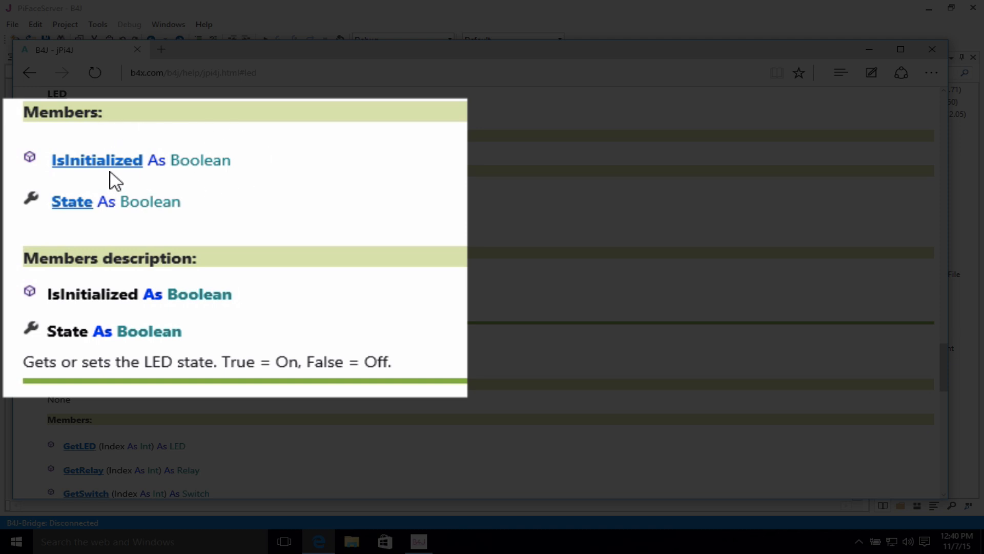
mouse_move(218, 180)
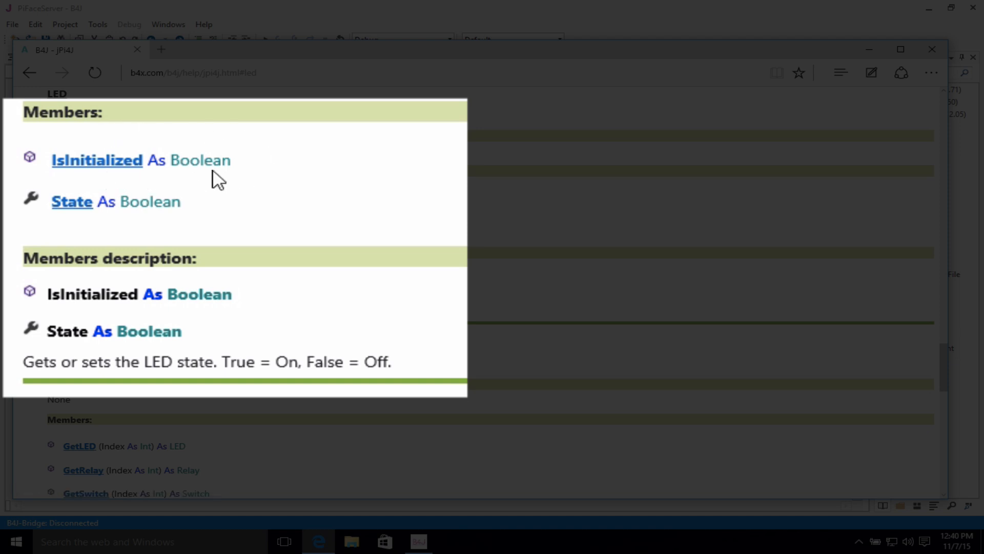
mouse_move(87, 276)
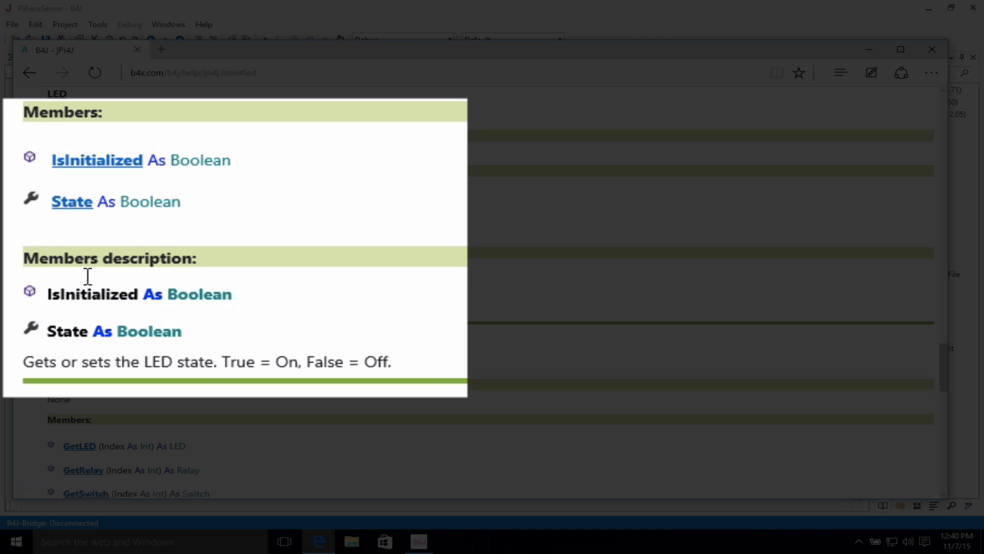
mouse_move(200, 302)
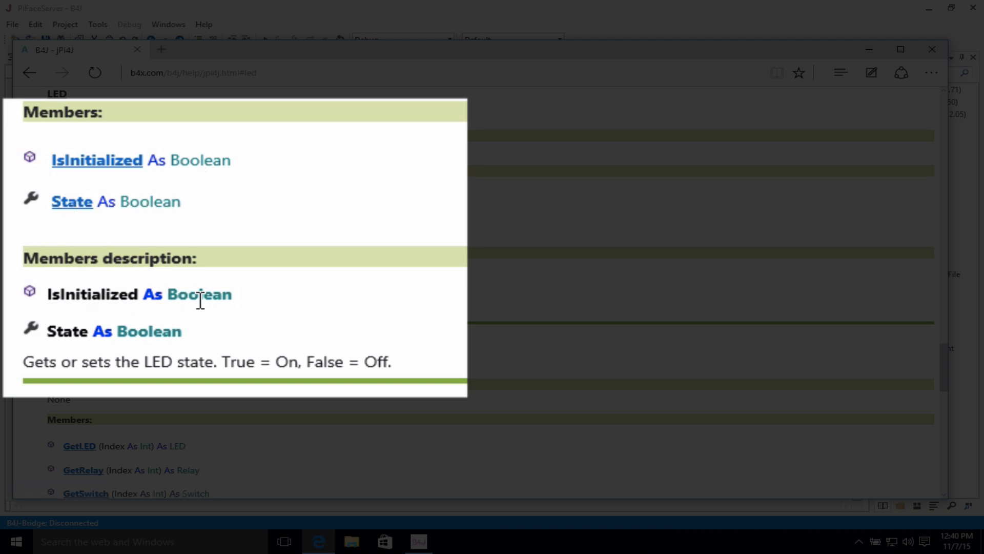
mouse_move(166, 352)
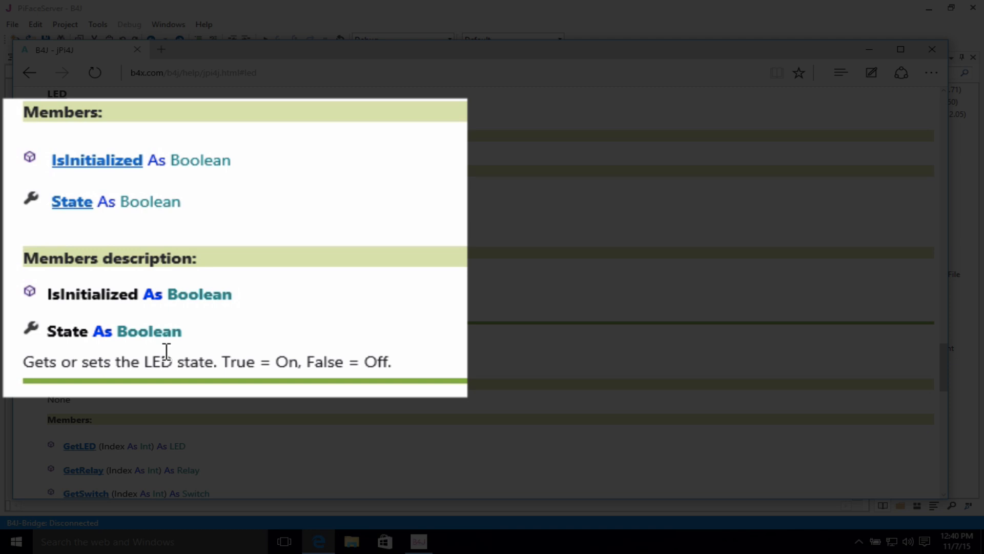
mouse_move(30, 369)
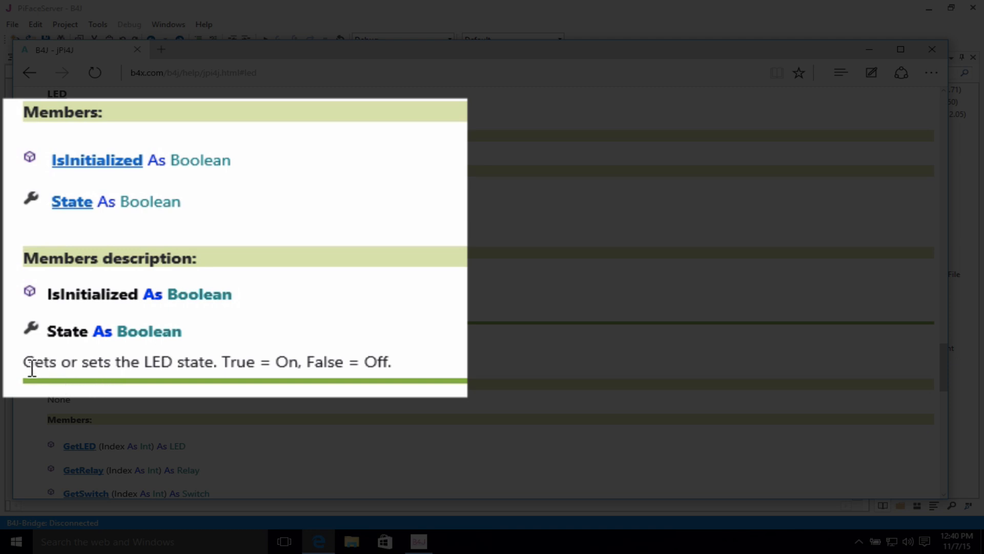
mouse_move(425, 366)
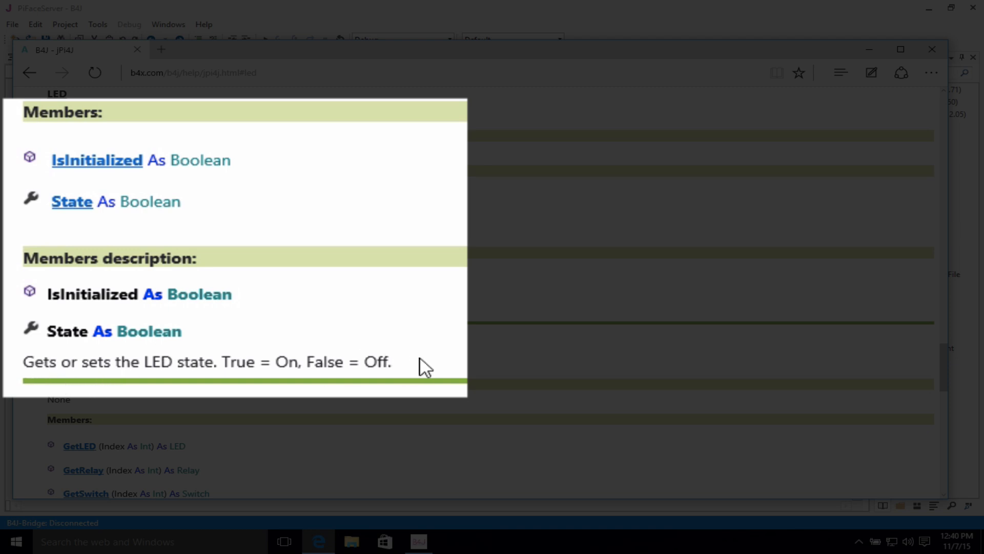
mouse_move(160, 370)
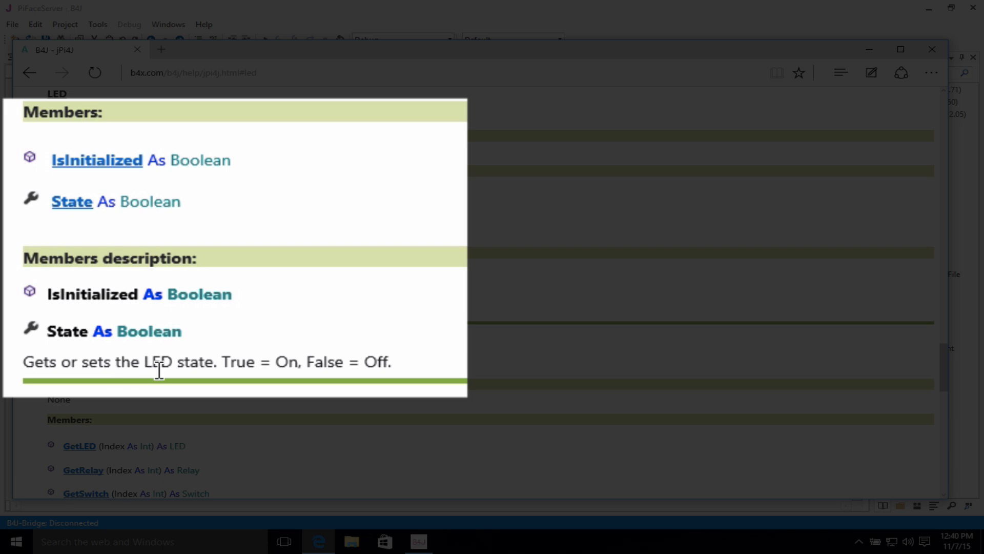
mouse_move(289, 369)
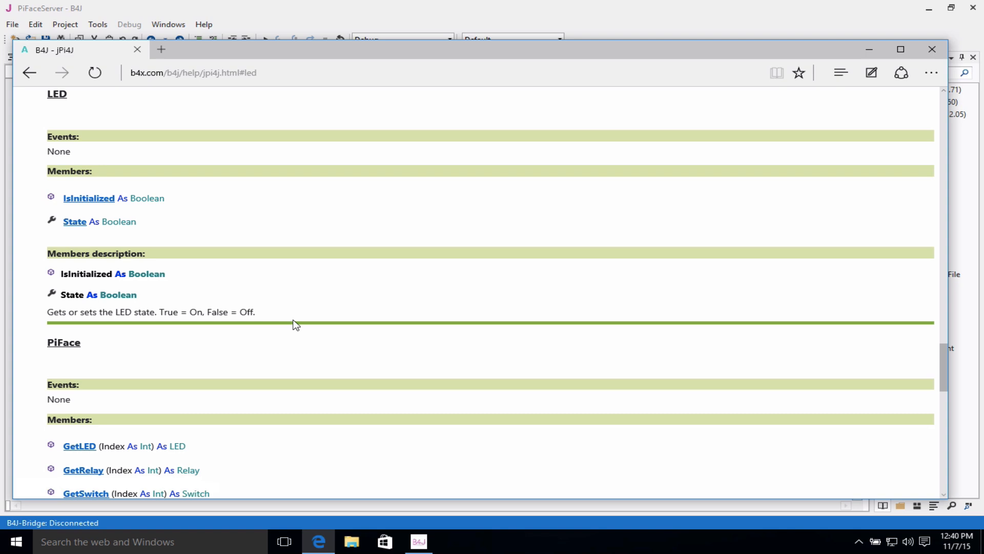
mouse_move(448, 282)
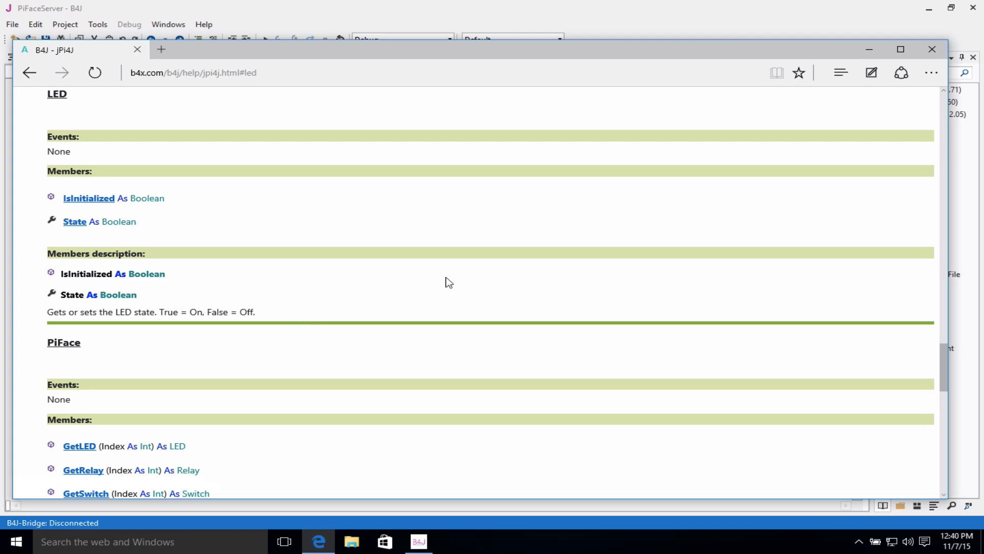